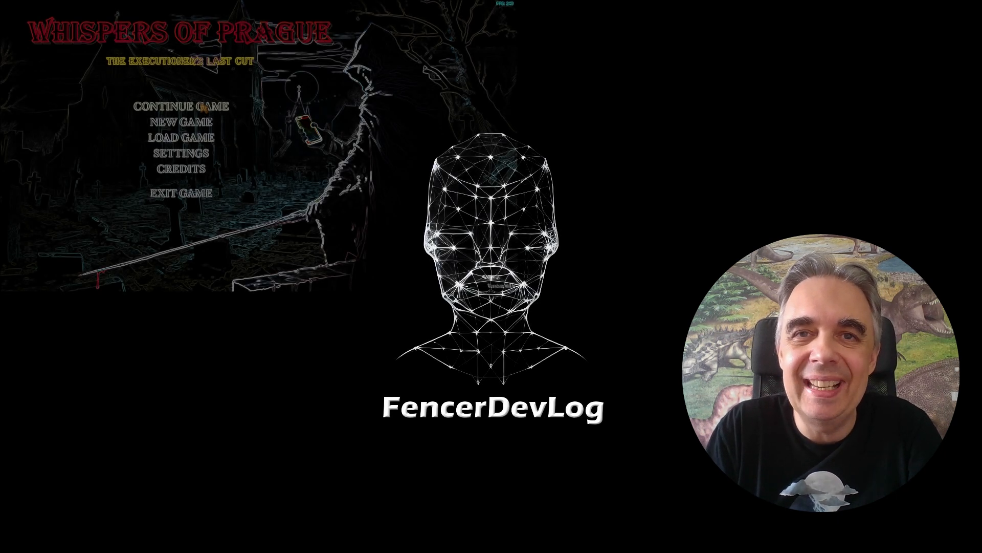
Start a new game in the demo, confirm overwriting the save, and continue past the narration.
left_click(174, 122)
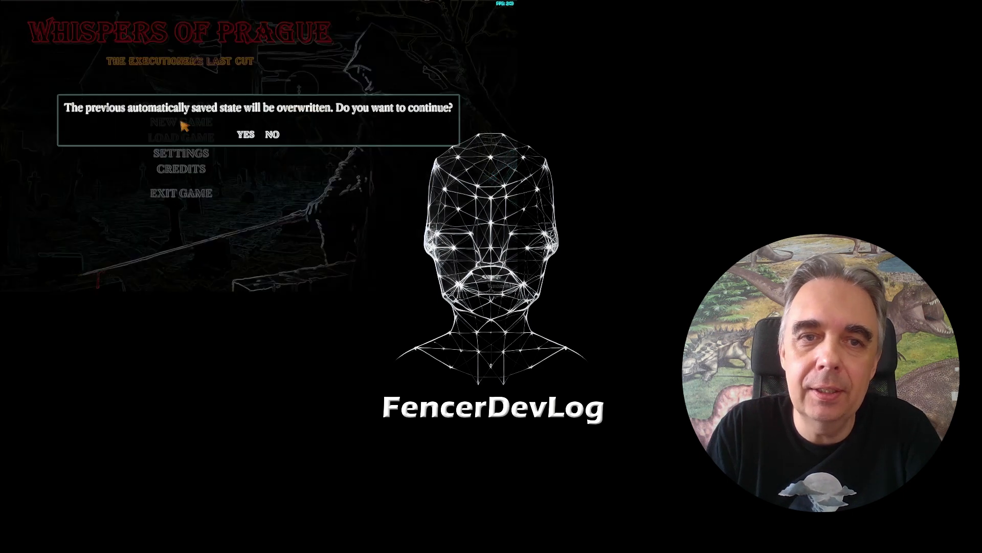
left_click(245, 135)
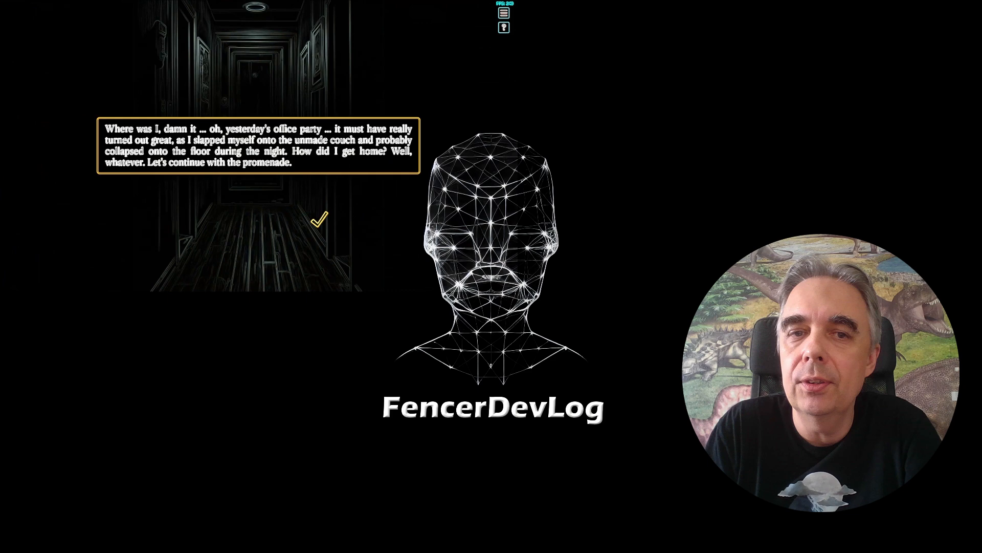
left_click(321, 222)
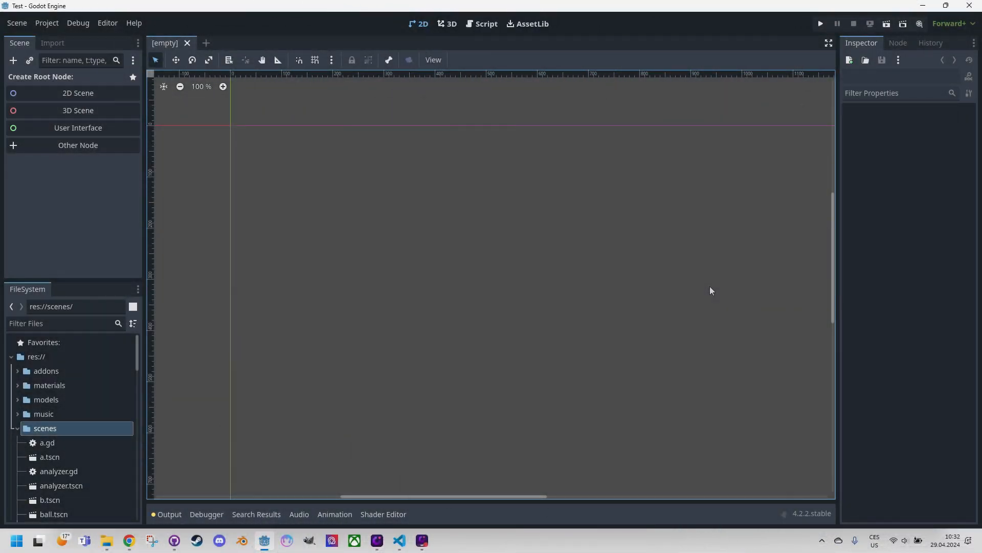
mouse_move(708, 304)
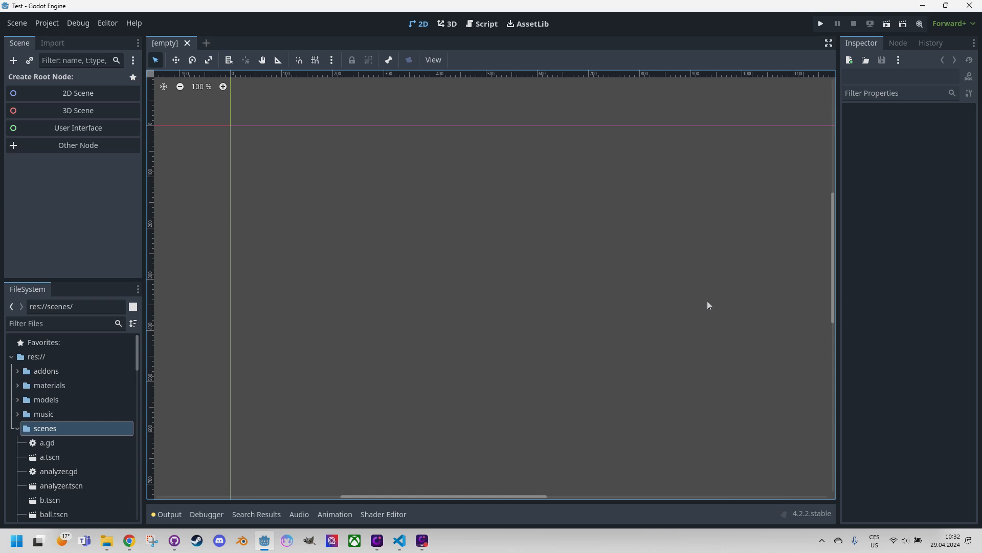
mouse_move(702, 314)
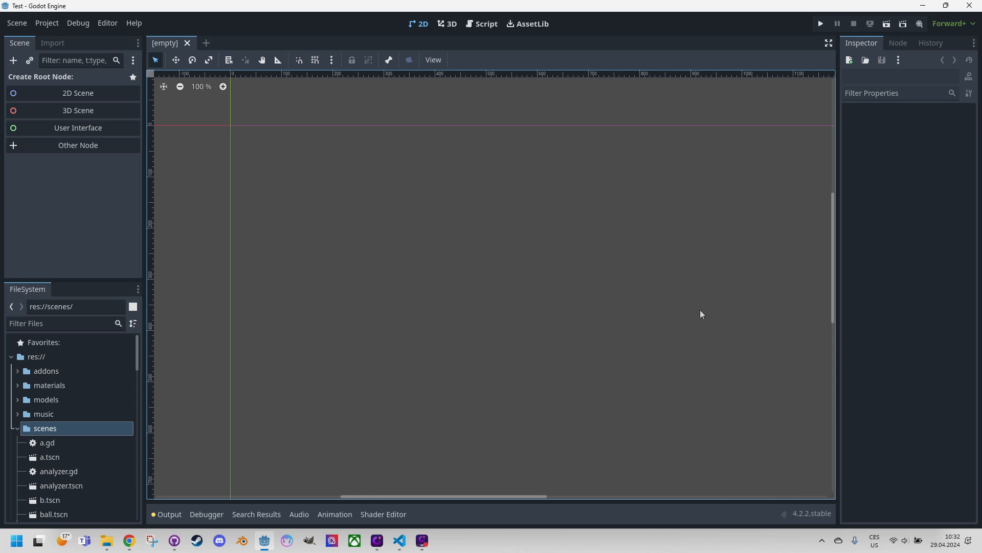
mouse_move(692, 314)
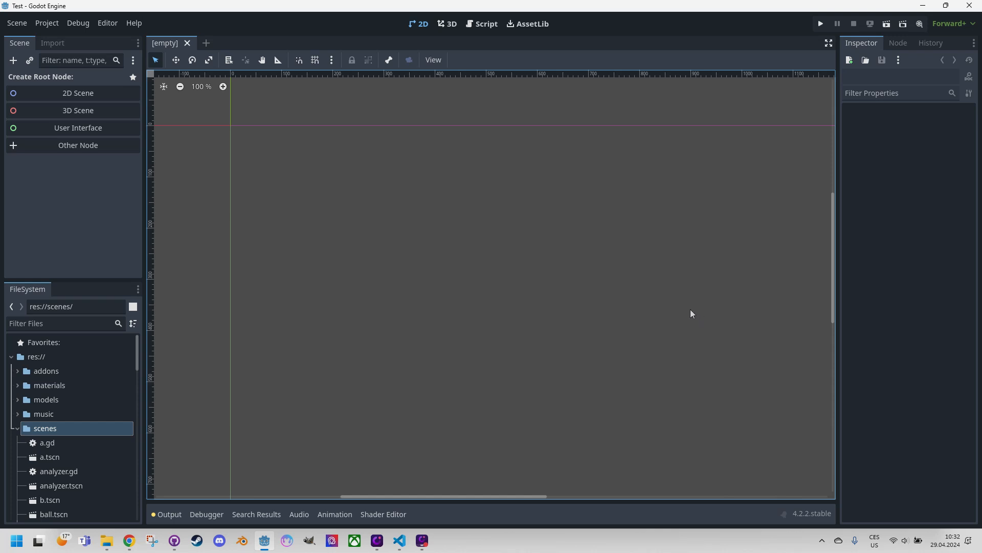
mouse_move(700, 309)
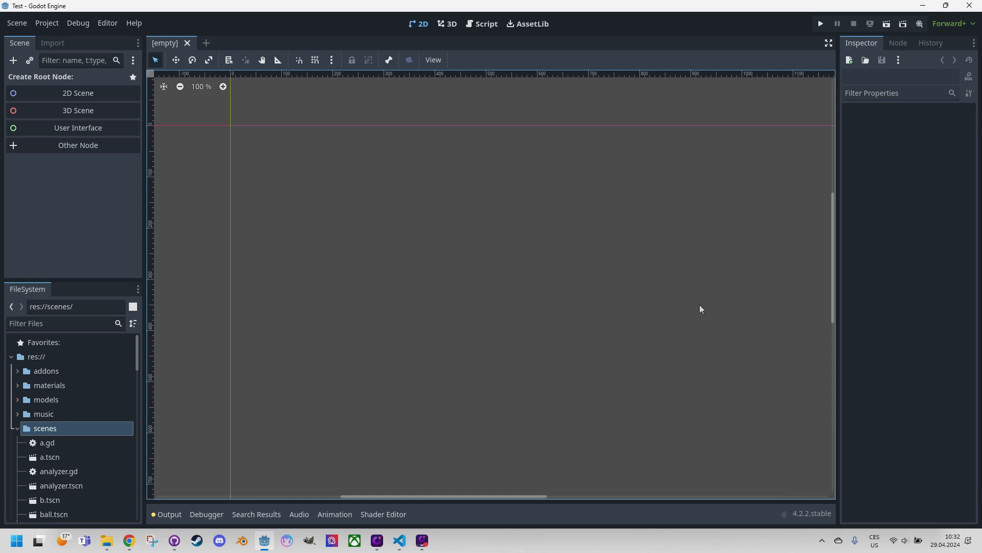
mouse_move(700, 307)
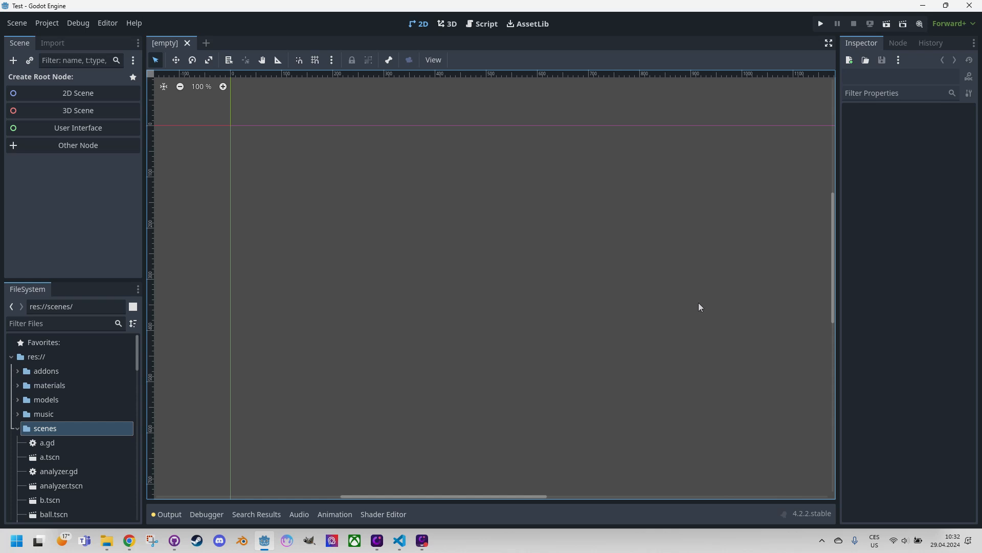
mouse_move(623, 261)
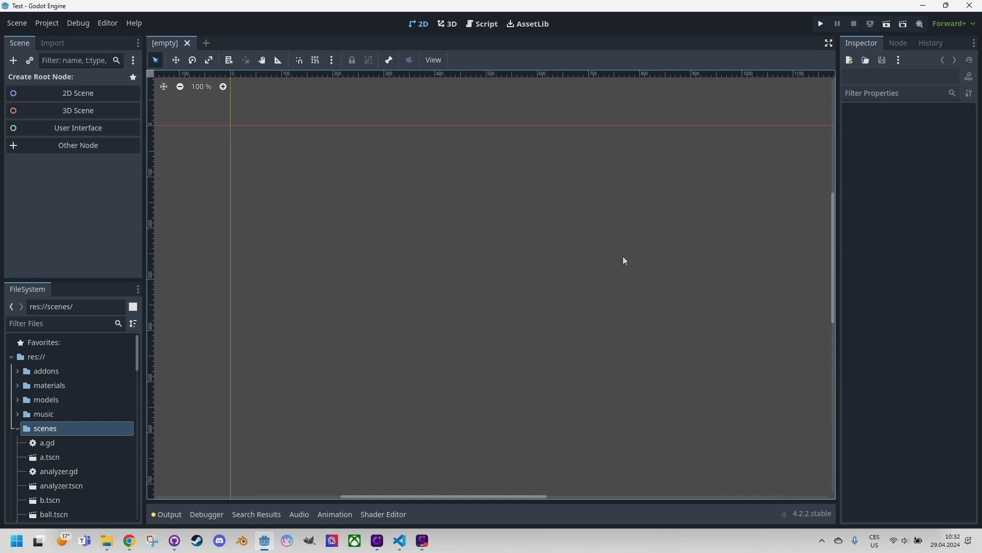
mouse_move(112, 158)
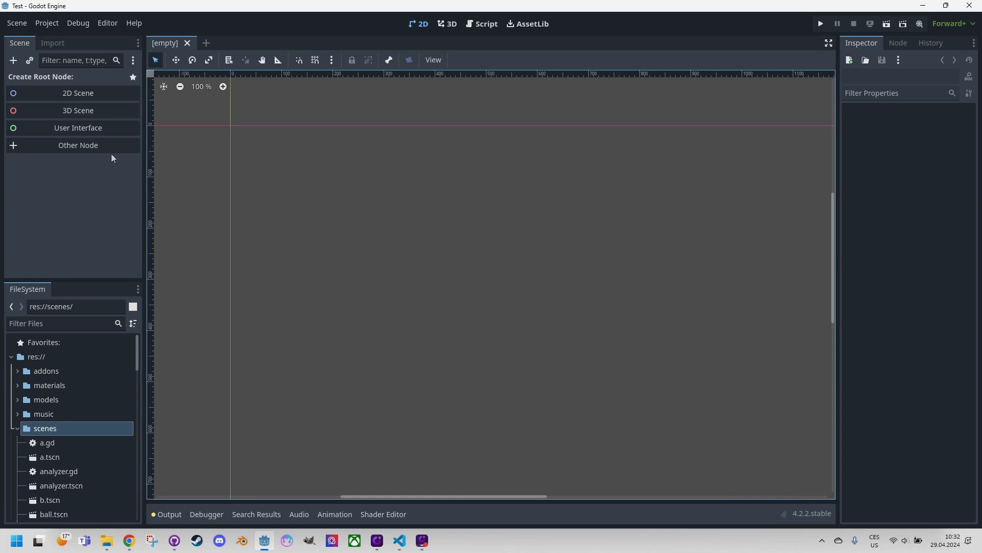
Create blur.tscn in the scenes folder from the FileSystem context menu.
right_click(45, 428)
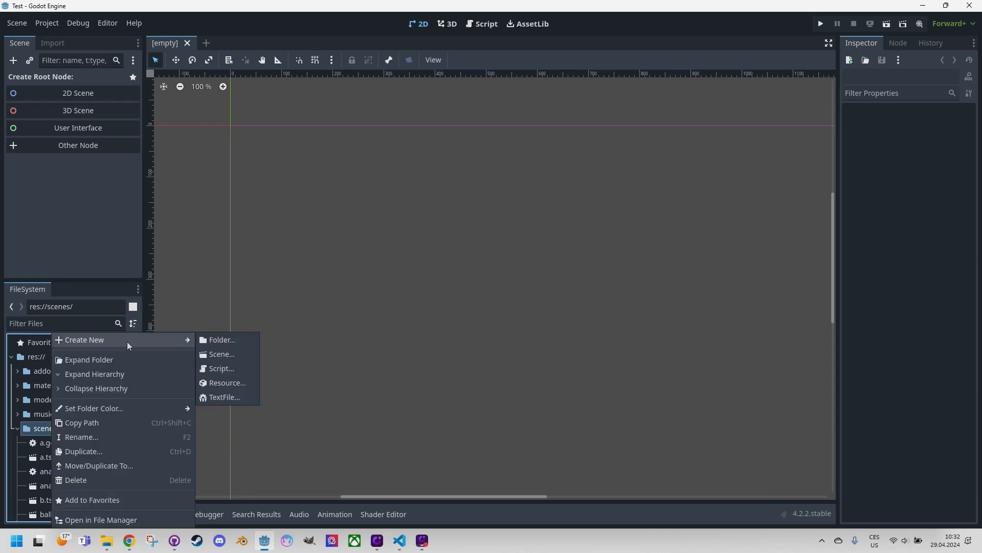
left_click(221, 354)
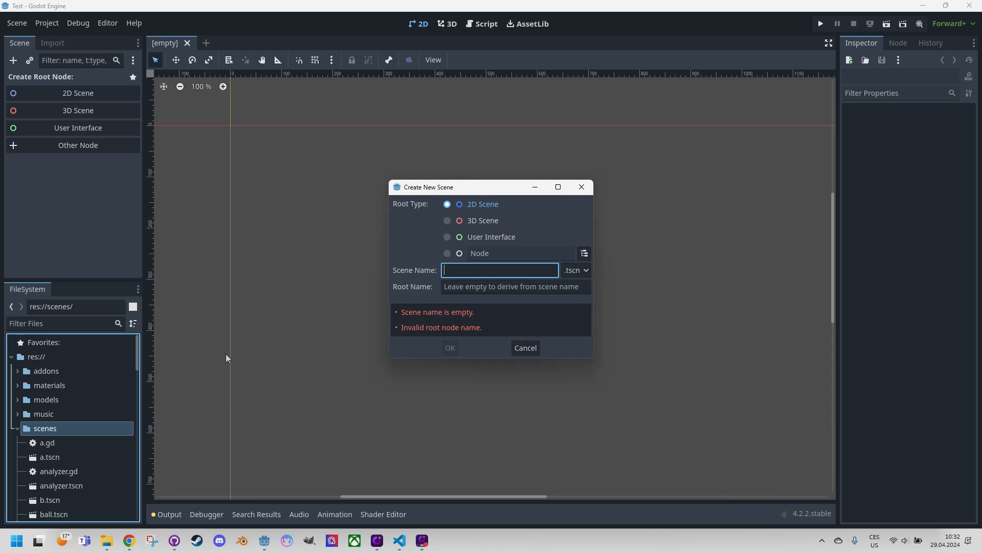
type("blur")
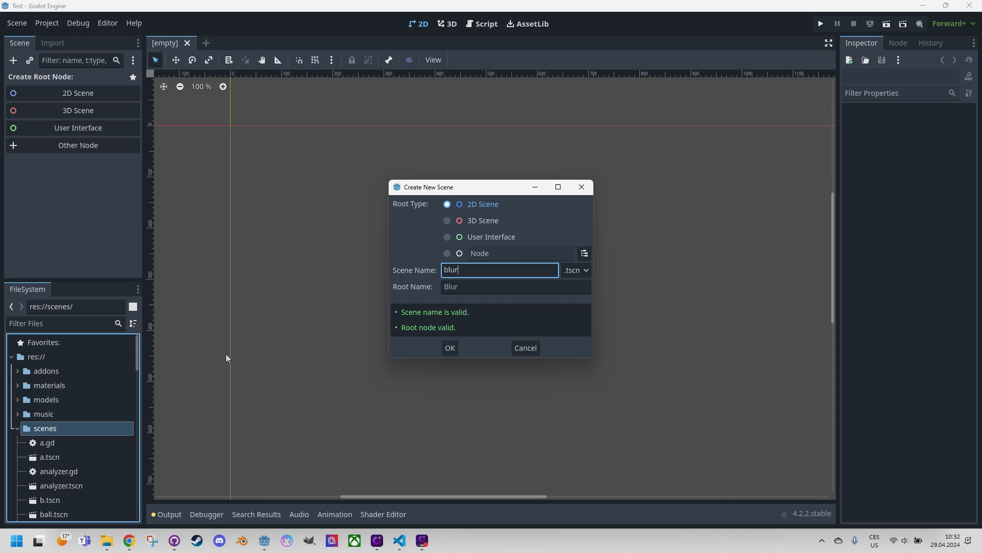
left_click(450, 348)
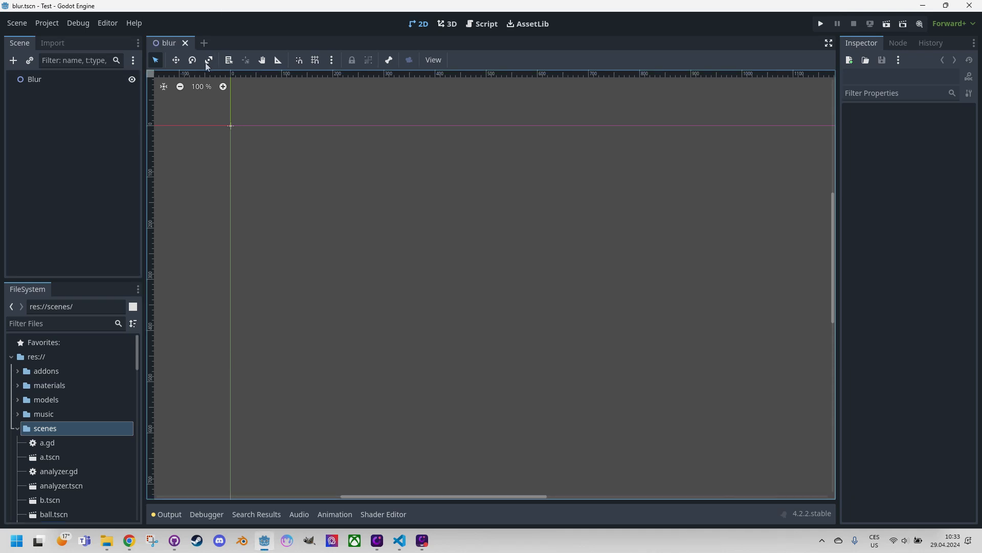
mouse_move(241, 106)
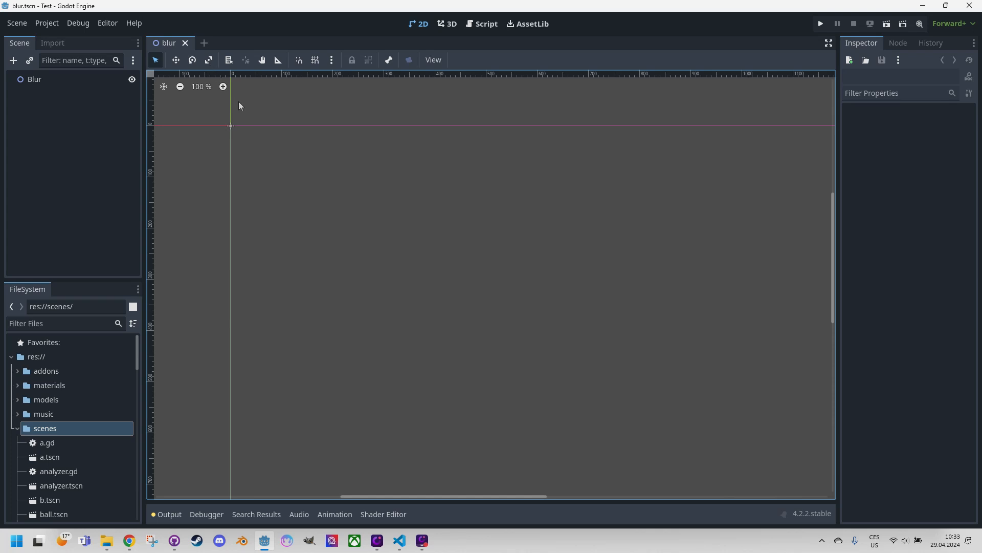
mouse_move(117, 133)
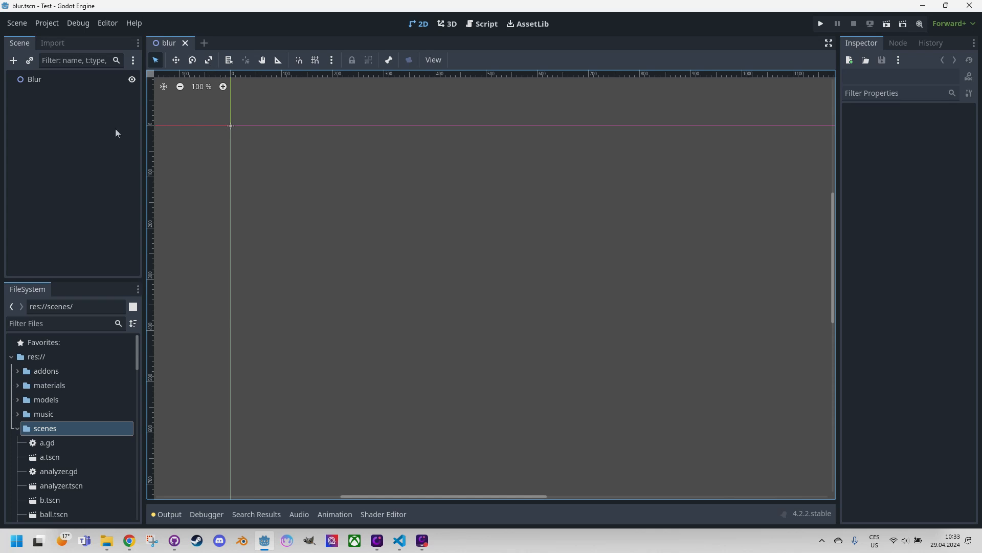
mouse_move(129, 168)
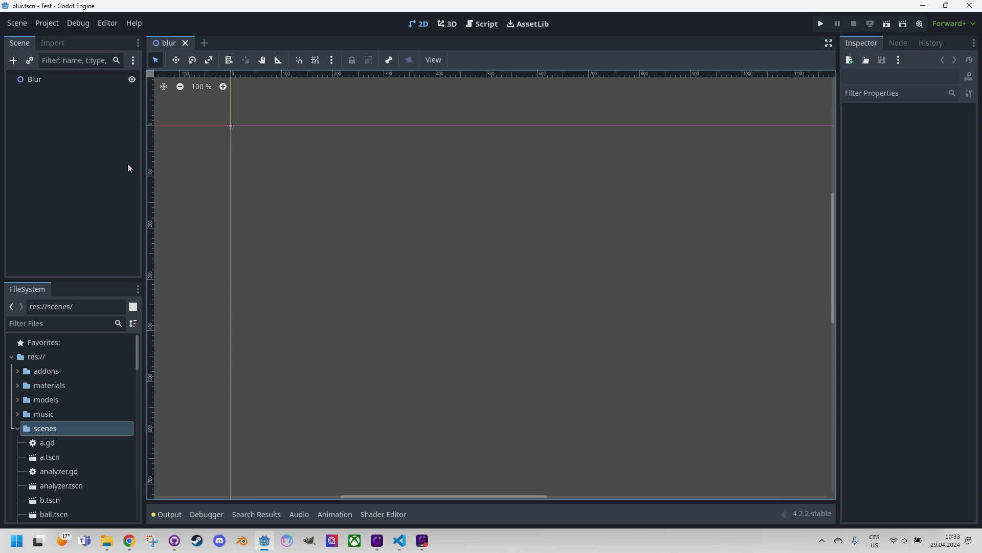
mouse_move(164, 232)
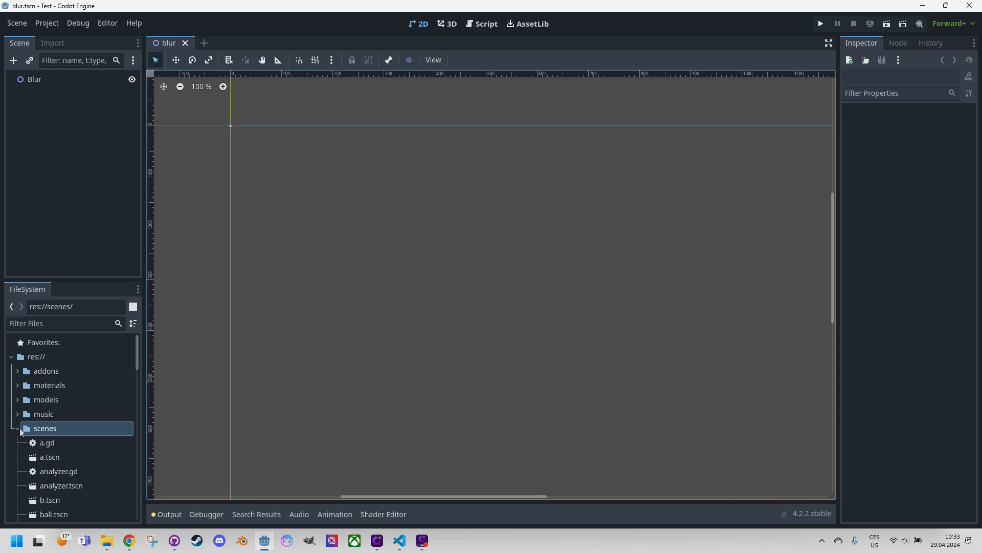
Reveal visual.png in the textures folder and select the resulting Visual sprite node.
left_click(17, 428)
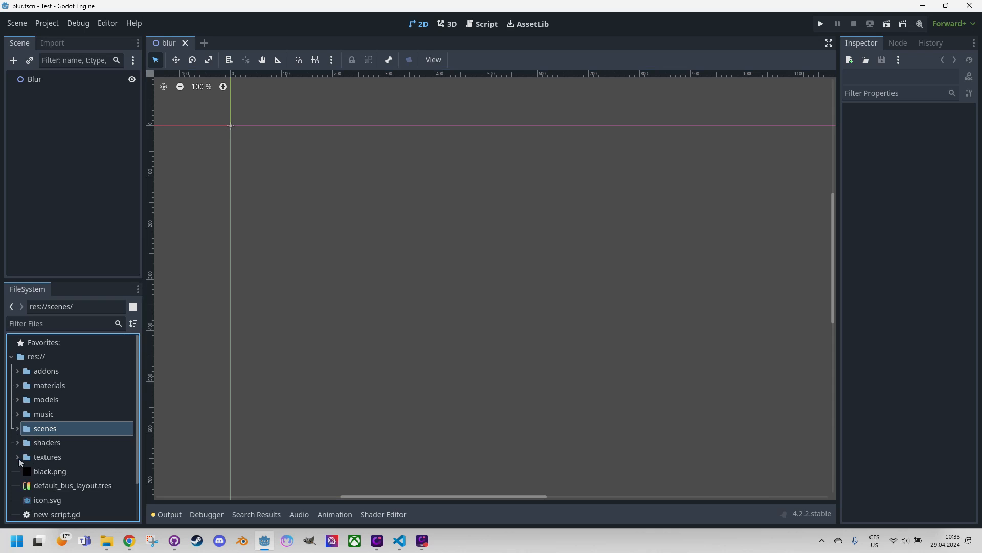
left_click(17, 456)
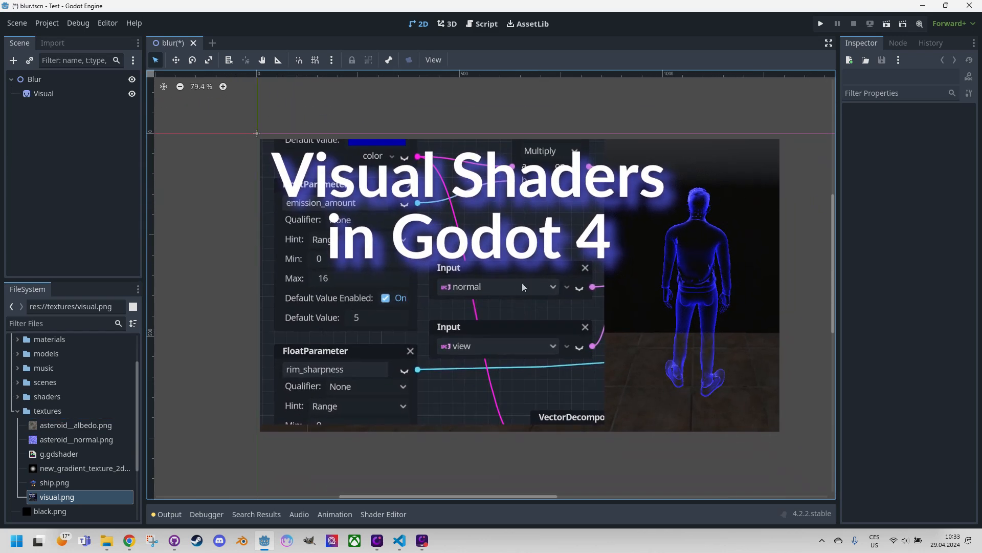
left_click(43, 93)
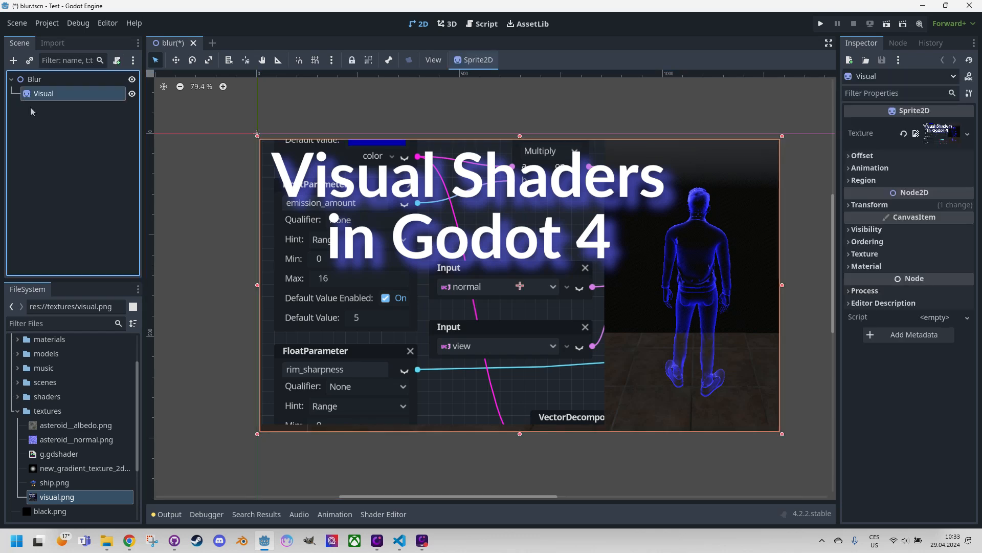
mouse_move(552, 93)
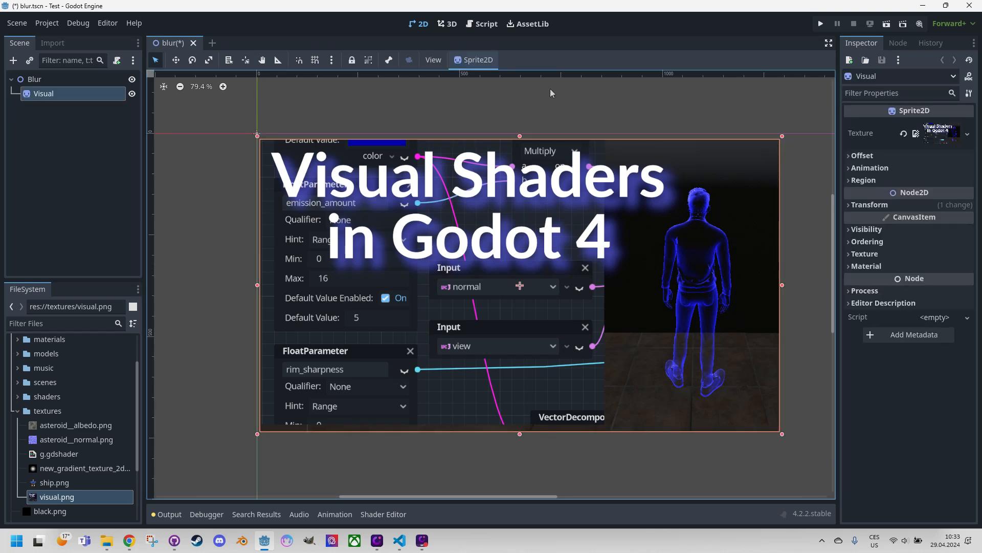
mouse_move(569, 83)
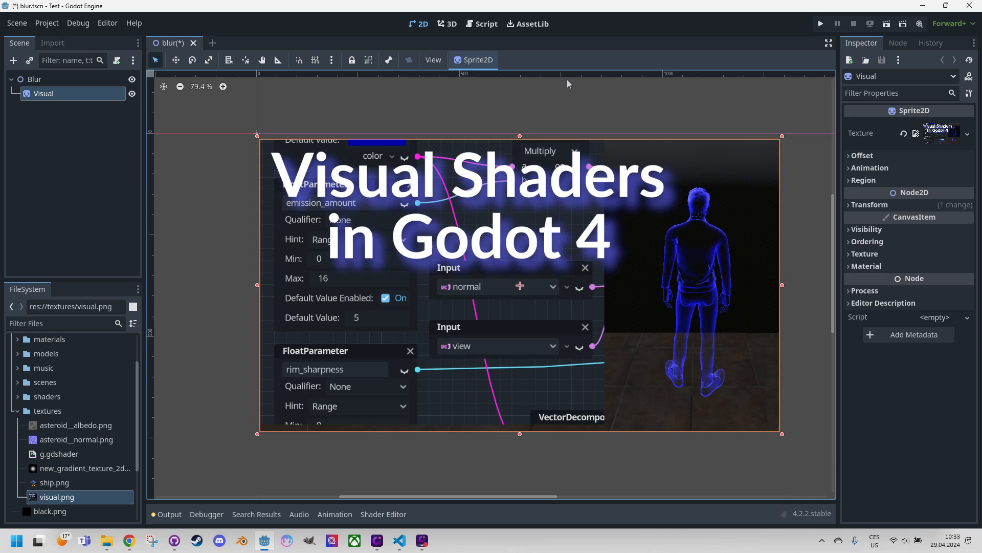
Assign the sprite a new ShaderMaterial with blur.gdshader saved in res://shaders, and open it.
left_click(866, 266)
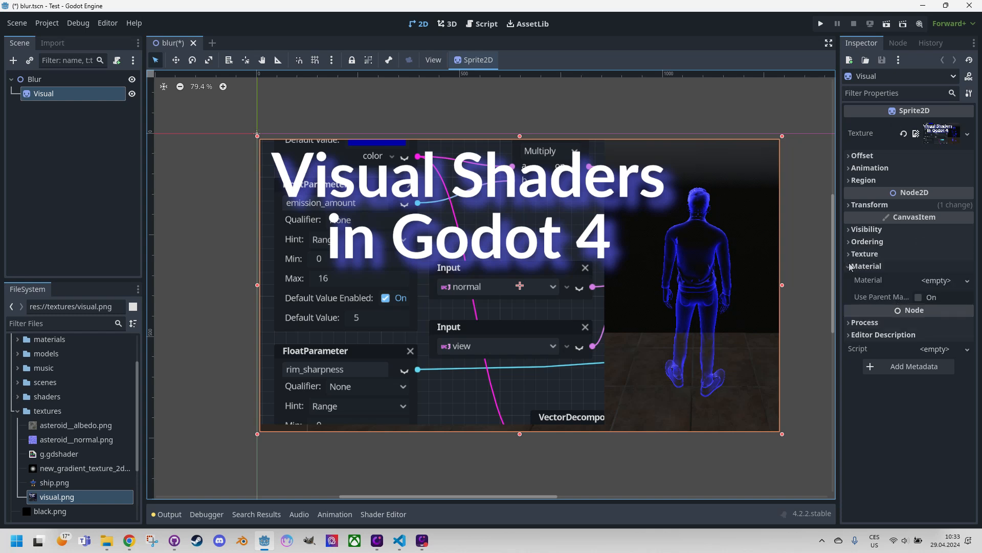
left_click(936, 280)
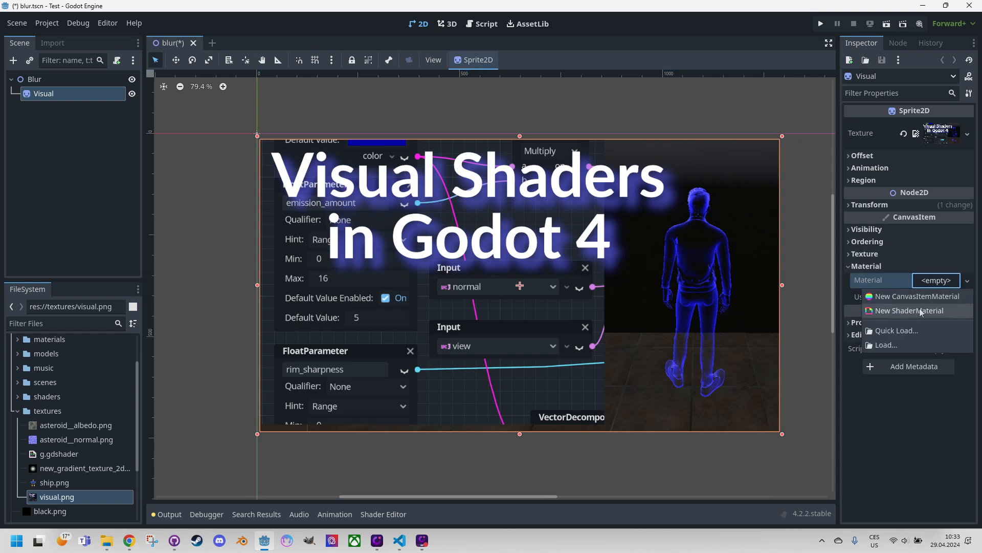
left_click(909, 310)
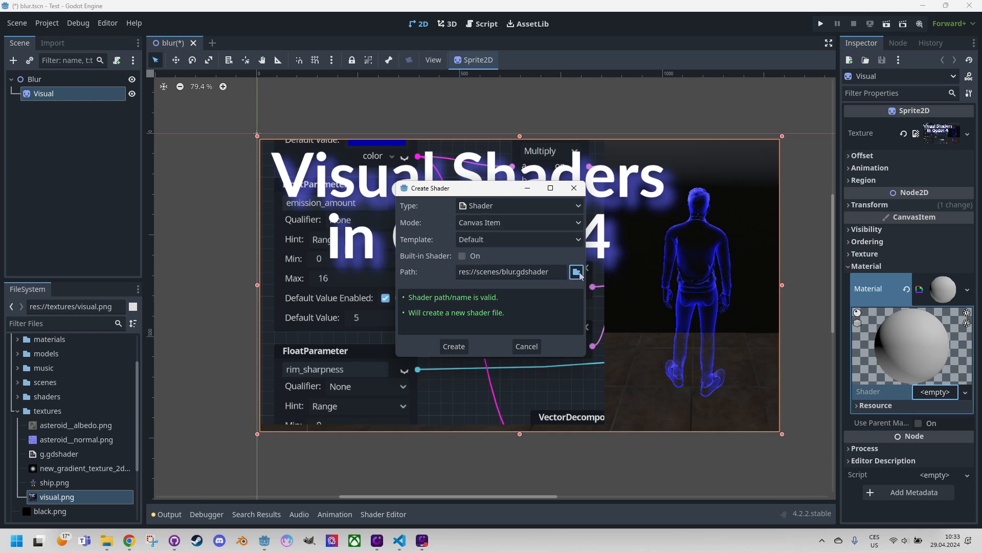
left_click(576, 272)
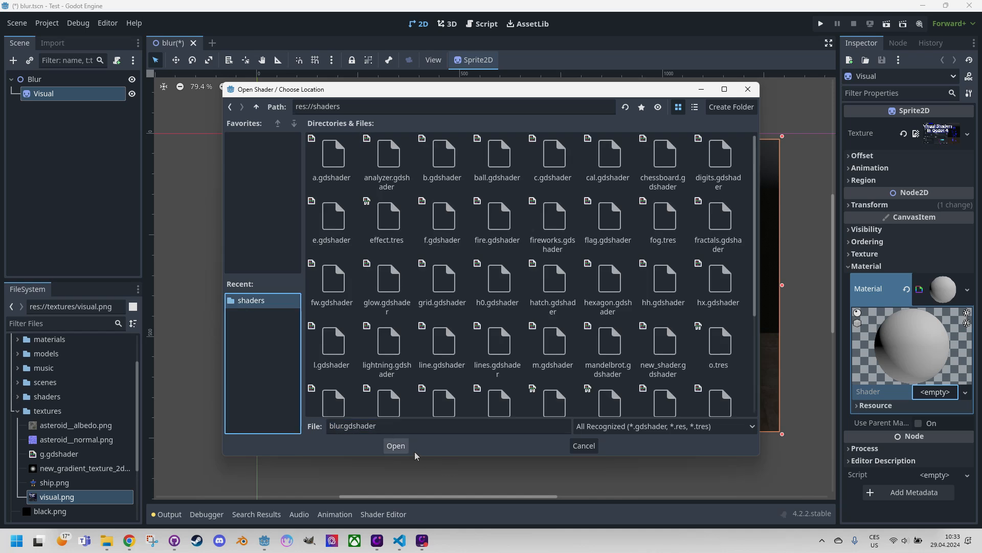
left_click(395, 446)
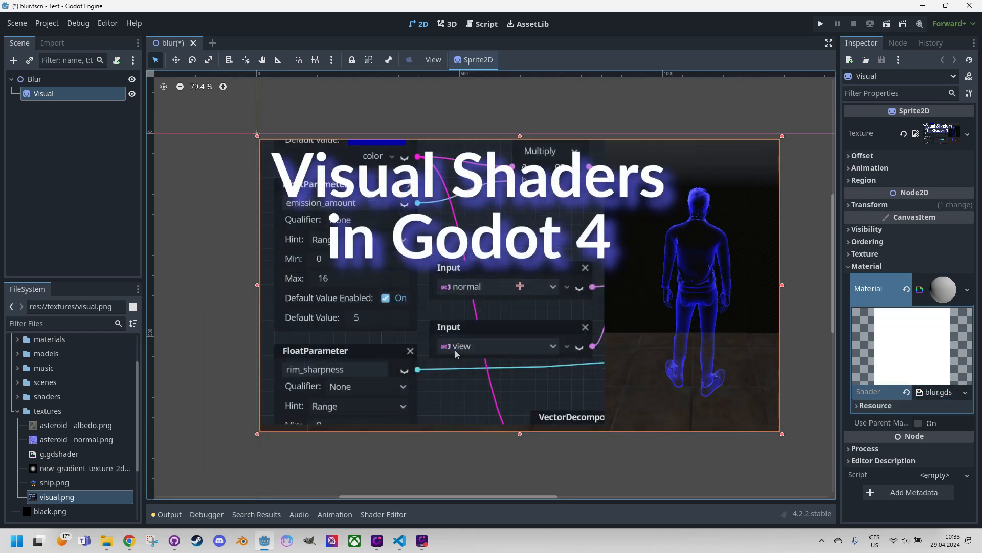
left_click(383, 514)
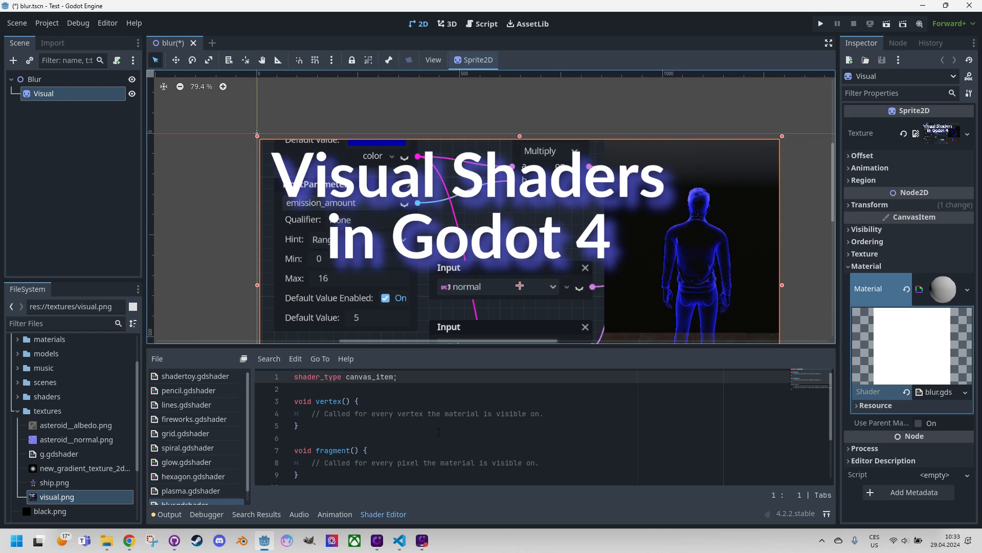
mouse_move(426, 330)
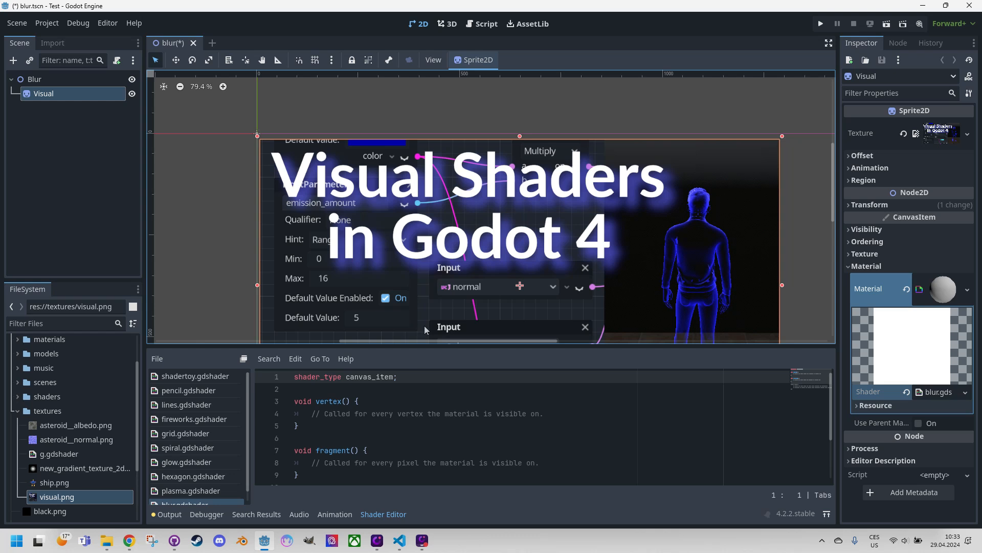
mouse_move(388, 233)
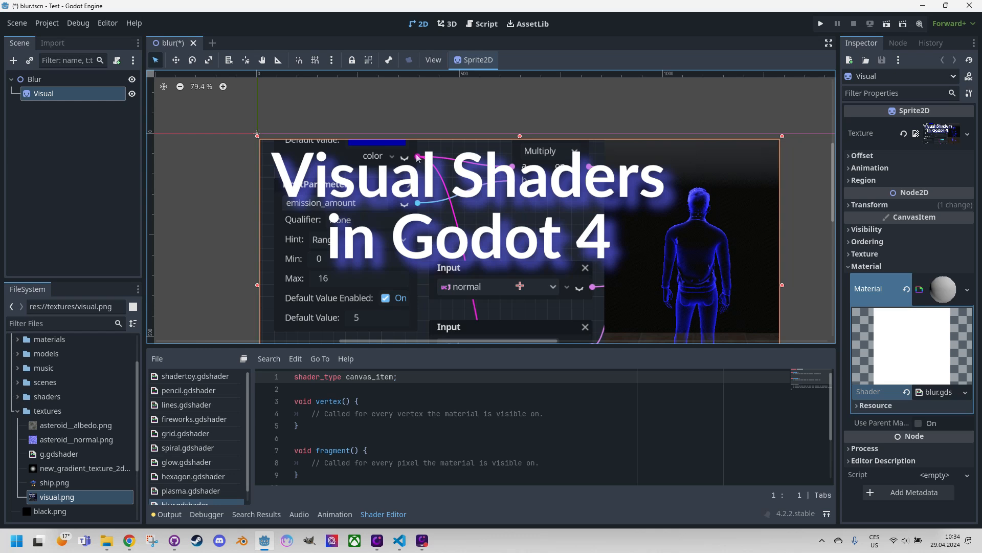
mouse_move(545, 178)
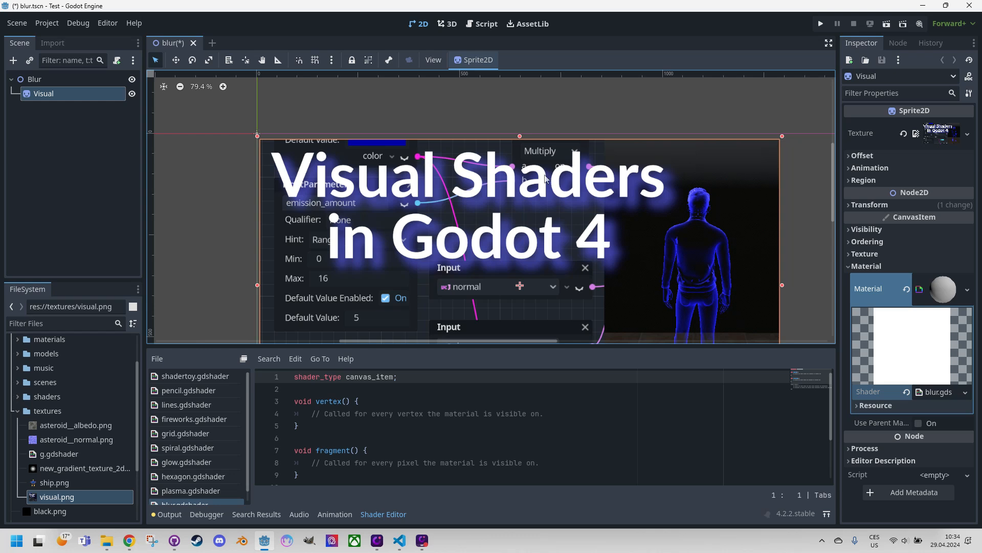
mouse_move(542, 217)
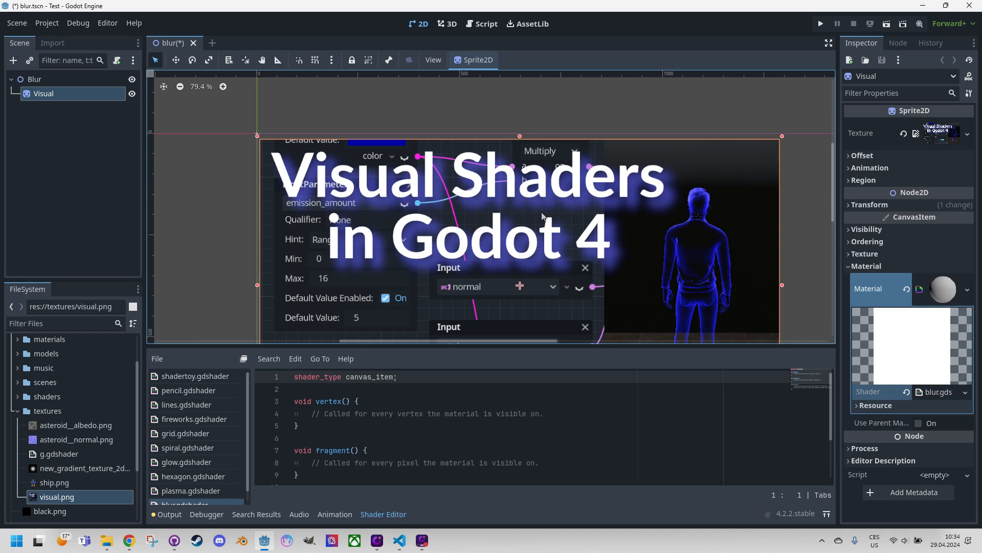
mouse_move(513, 251)
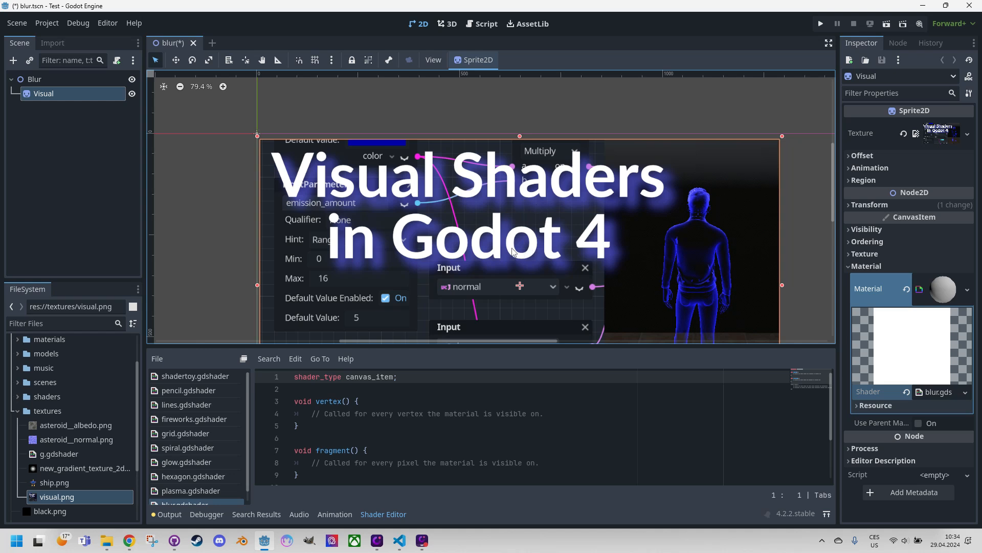
mouse_move(492, 266)
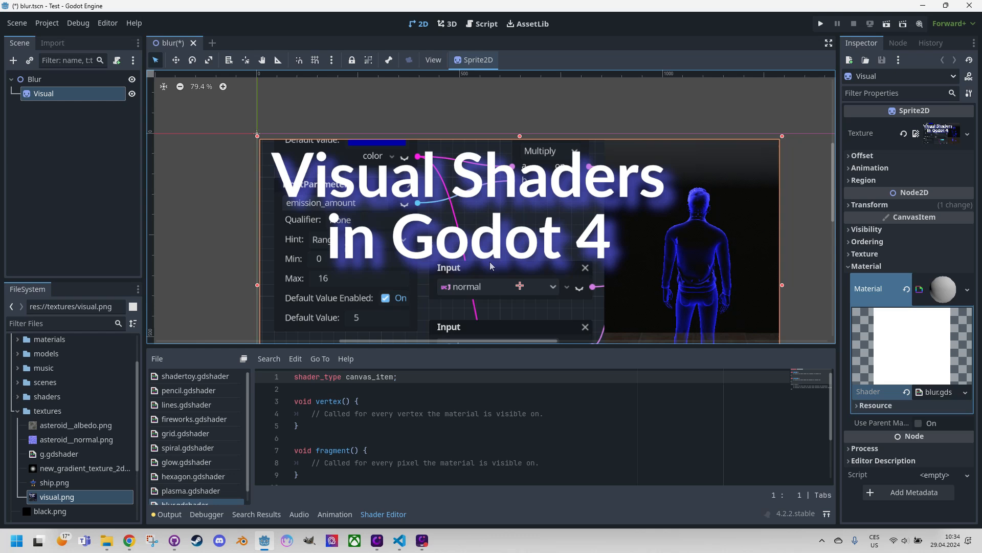
mouse_move(486, 276)
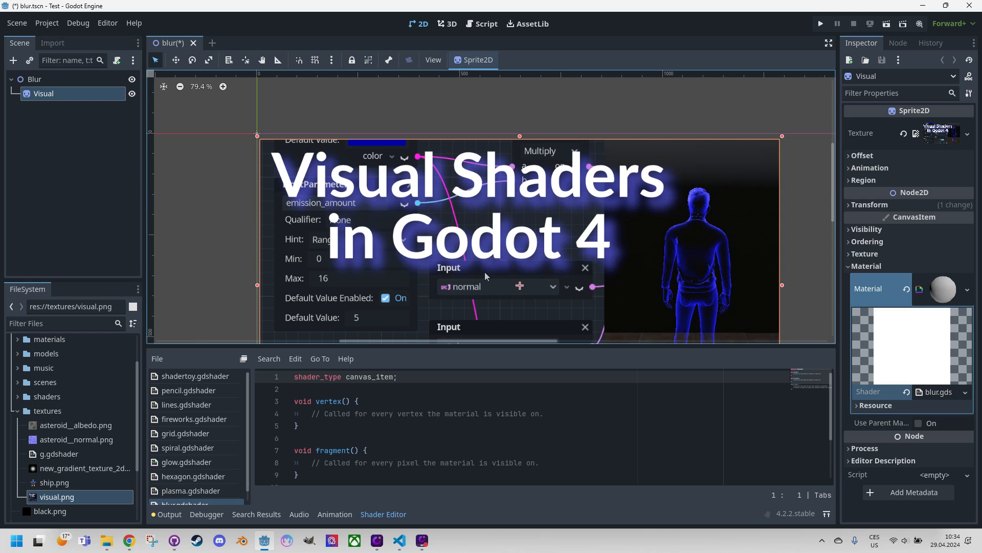
mouse_move(480, 306)
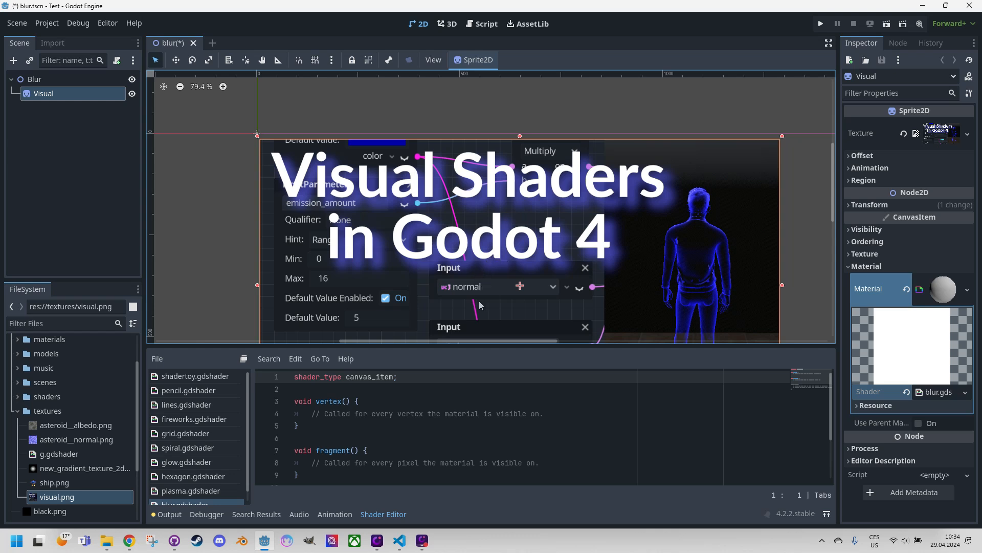
mouse_move(460, 281)
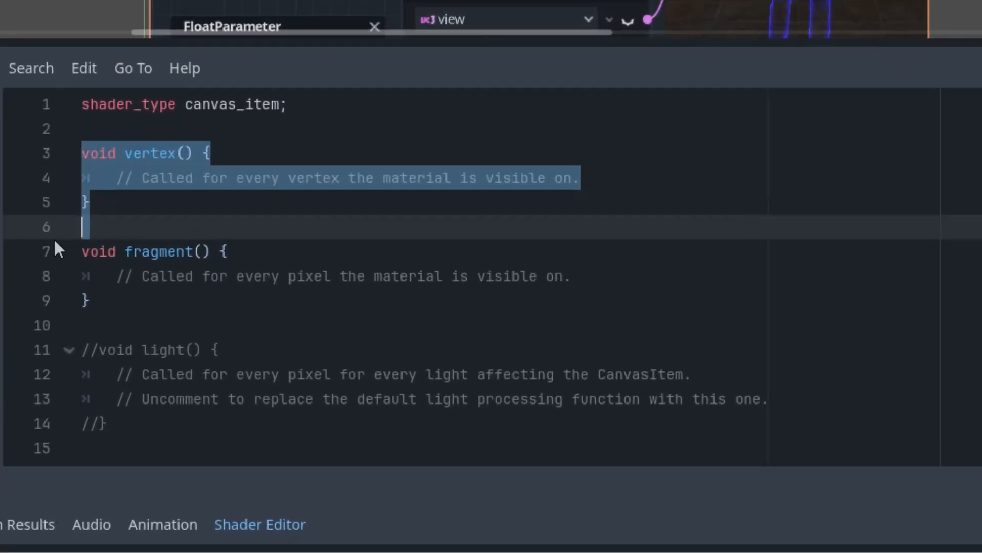
Delete the vertex function and begin a vec2 noise(vec2 uv) function.
key("Delete")
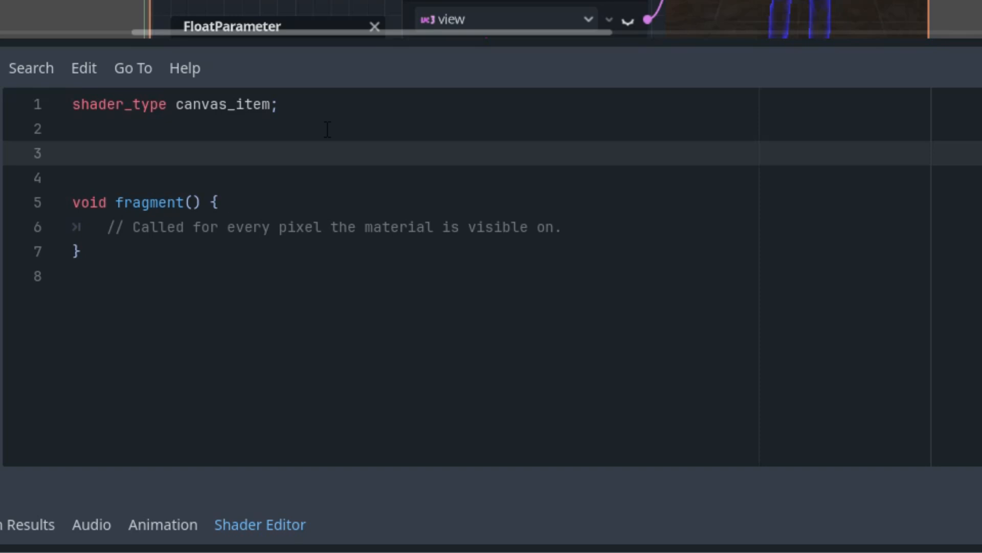
type("vec2 npoi")
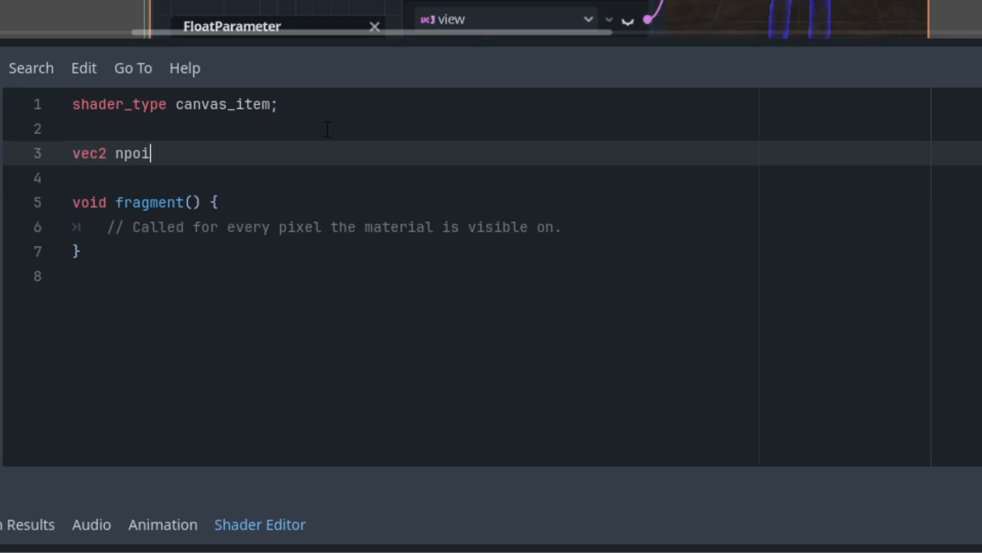
type("noise")
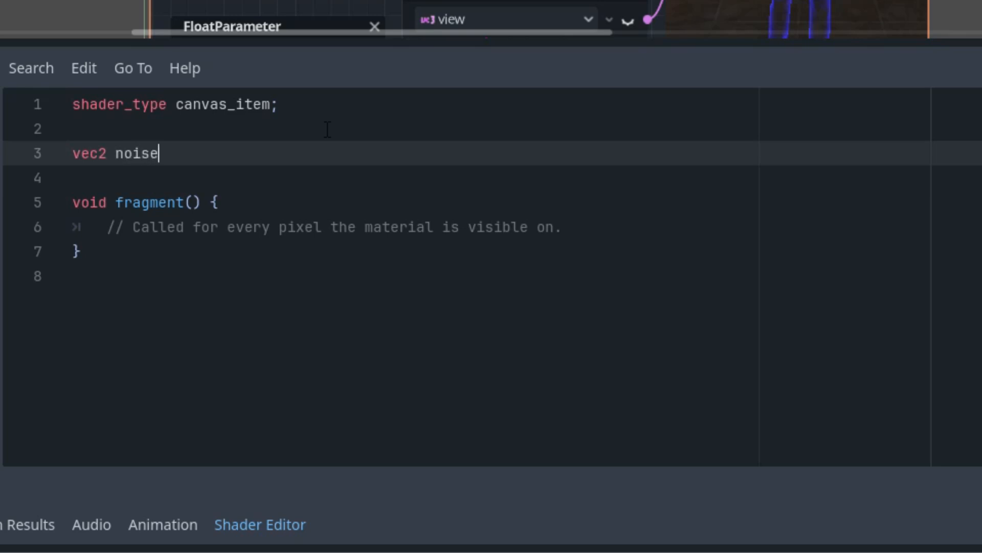
type("(v")
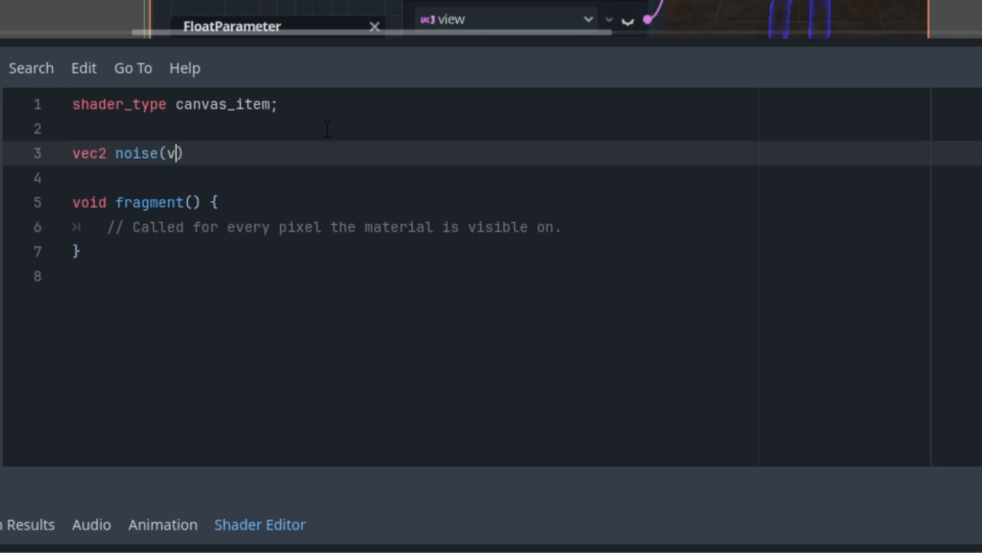
type("ec2 uv")
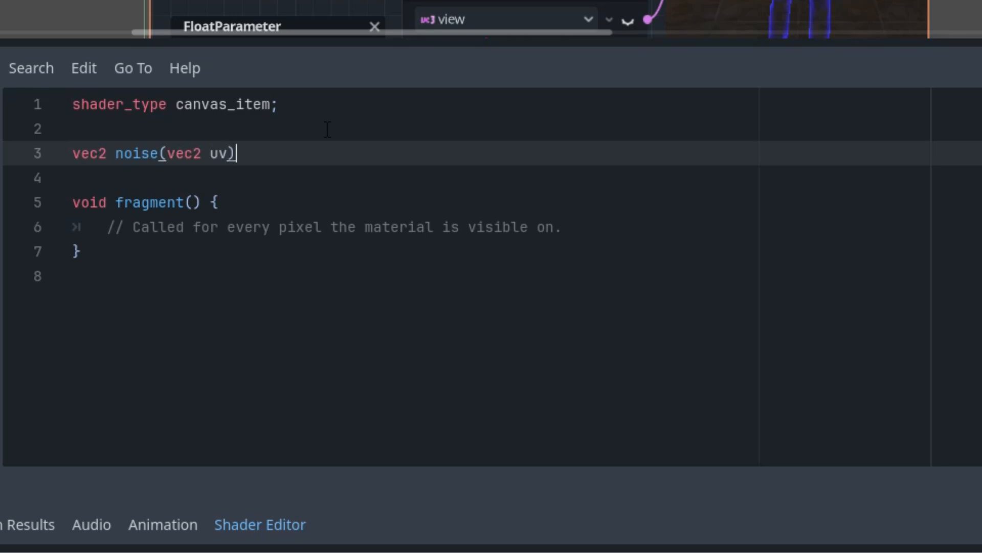
type("{")
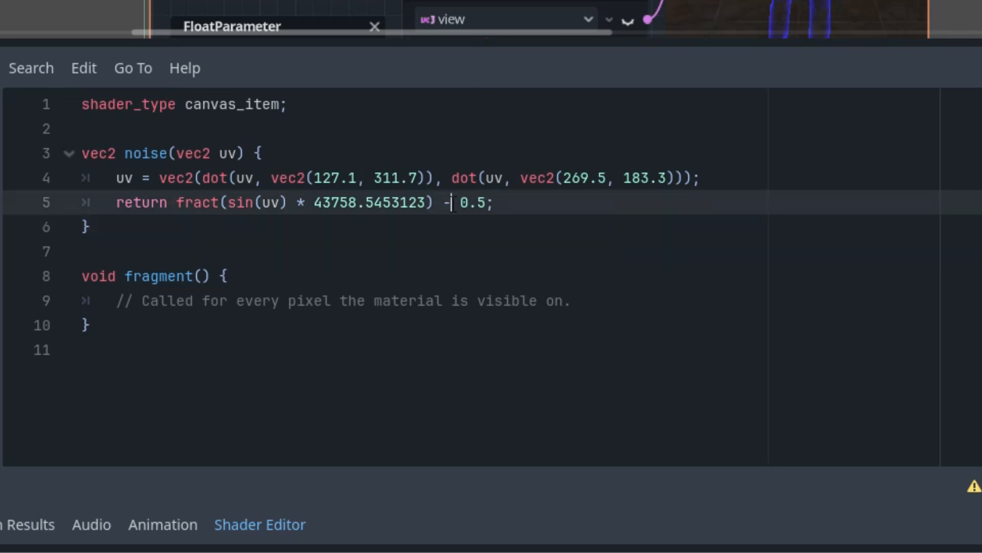
Highlight the subtracted 0.5 and the fract call in the noise function.
double_click(468, 203)
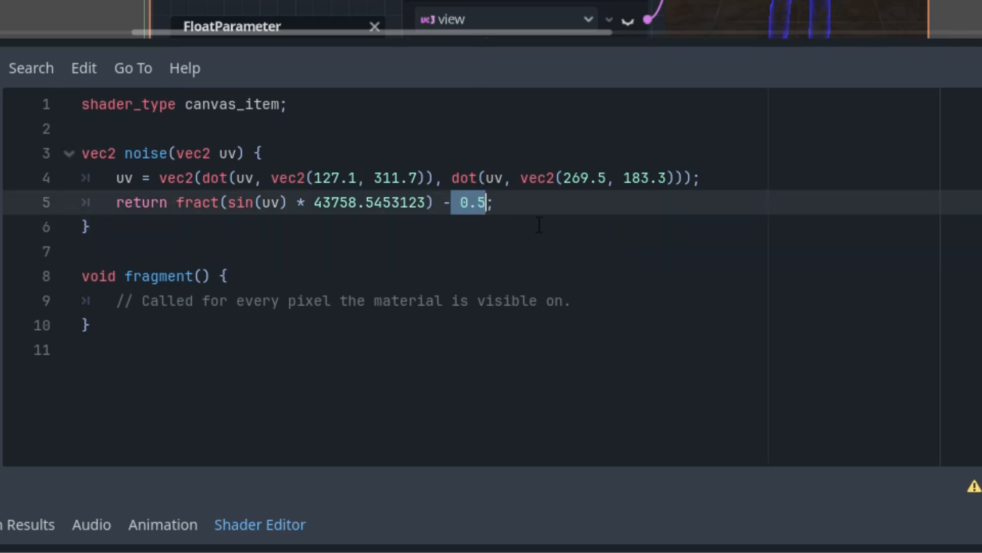
left_click(497, 202)
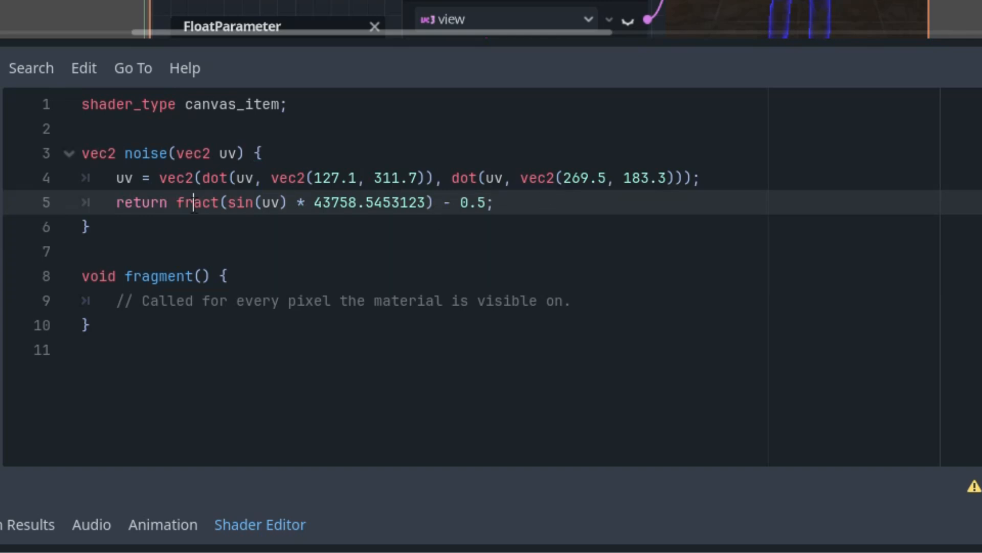
double_click(195, 202)
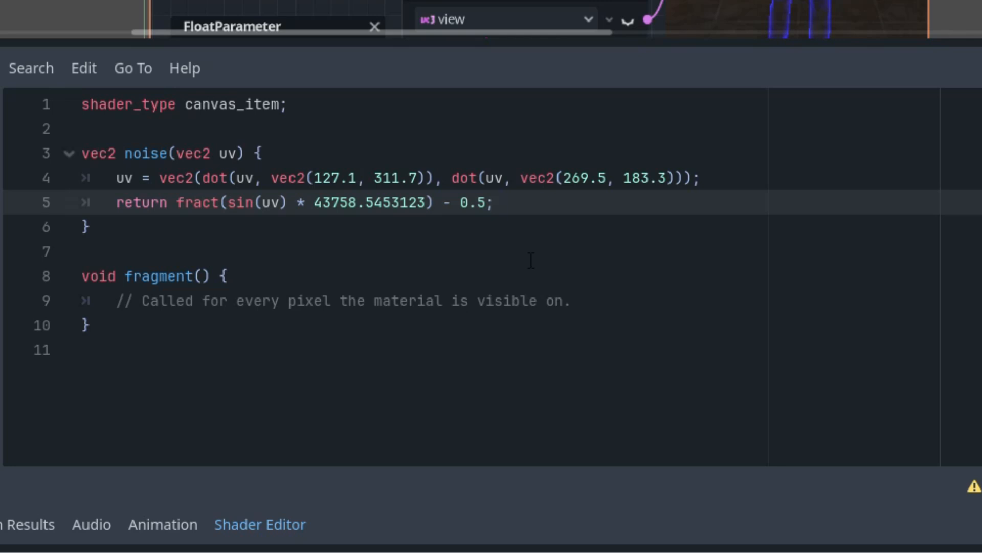
mouse_move(562, 257)
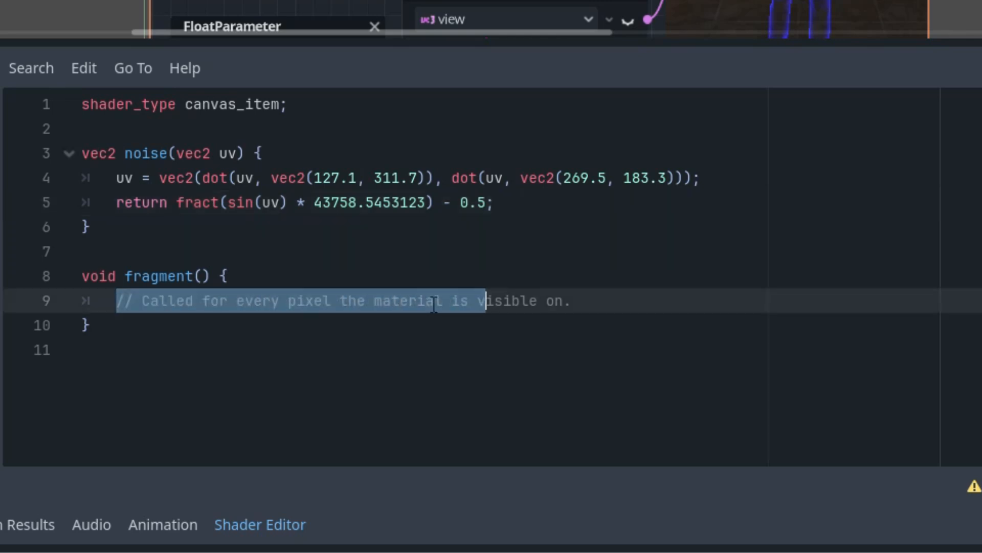
In fragment(), write vec2 uv = UV and COLOR = texture(TEXTURE, uv + noise(uv)).
key("Delete")
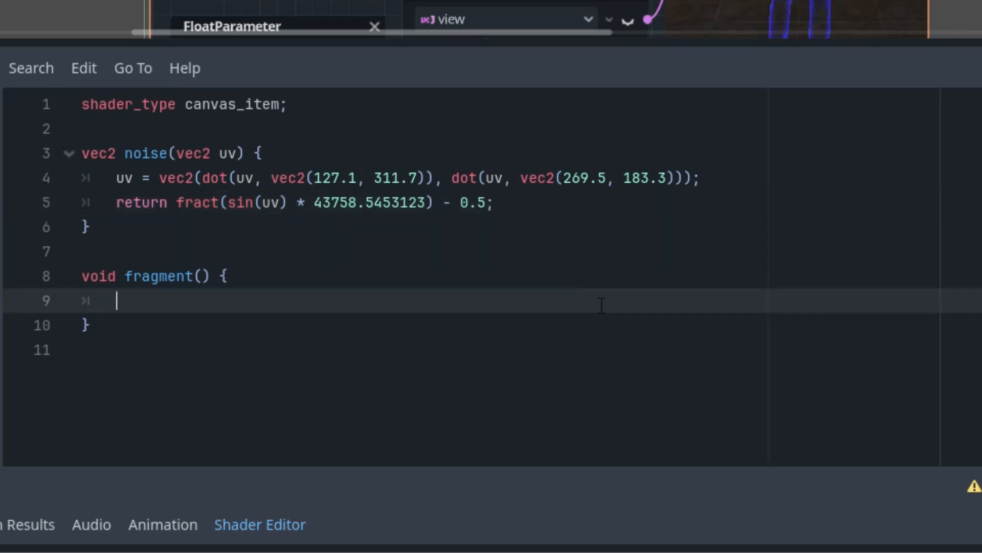
type("vec2 uv")
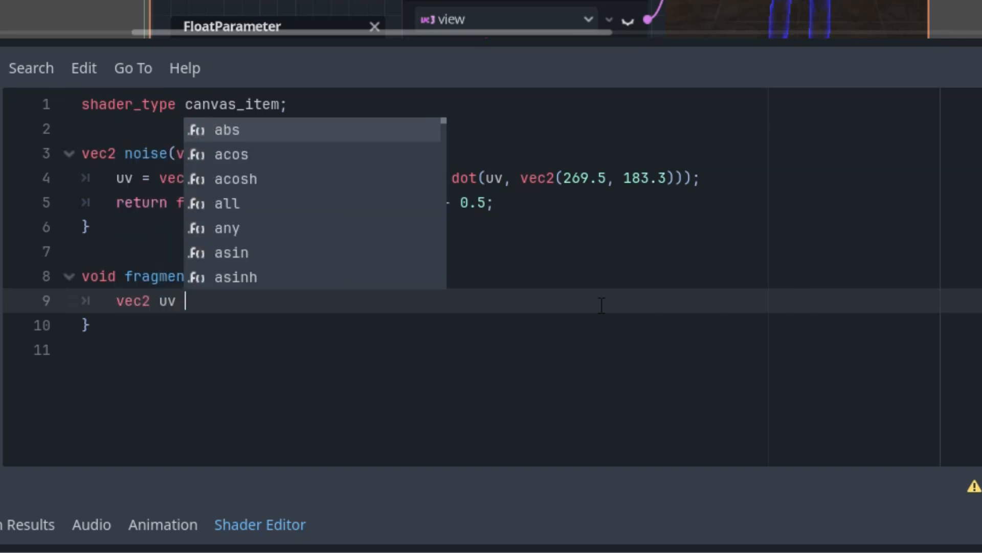
type("= UV;")
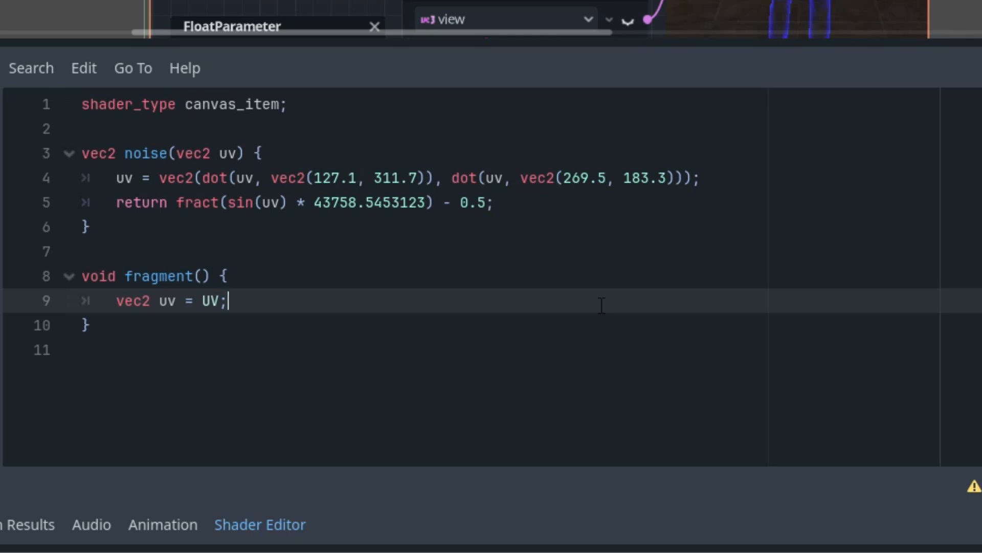
type("COLOR = texture((")
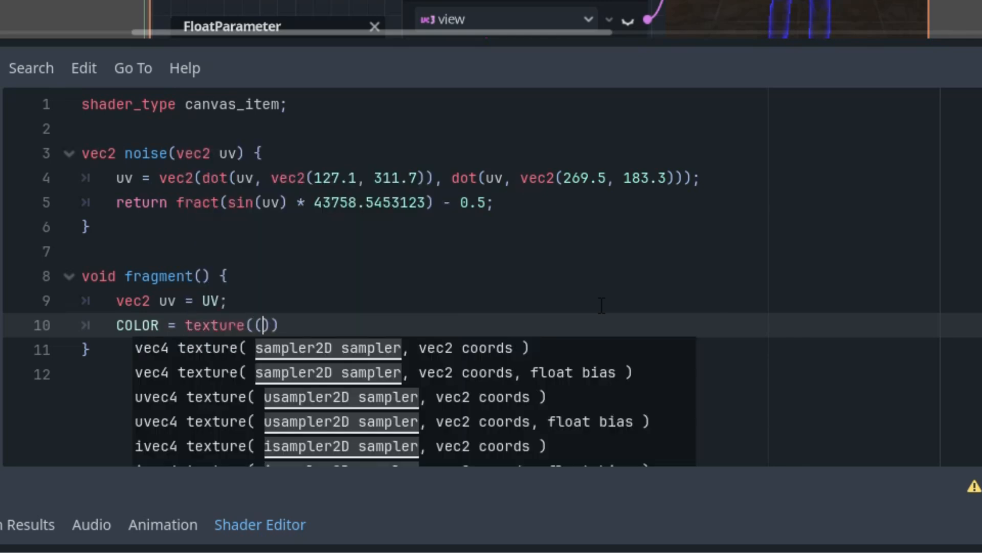
type("TEX")
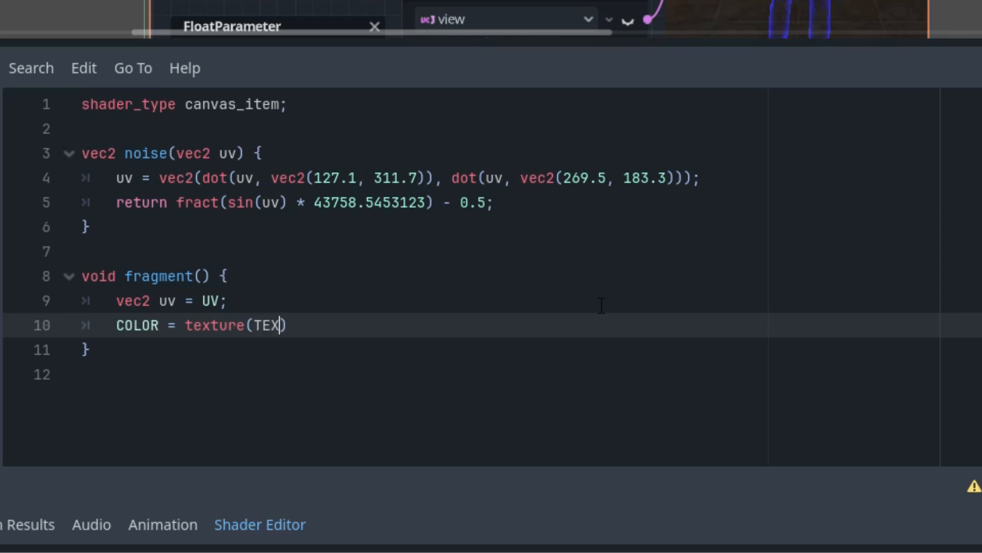
type("TURE")
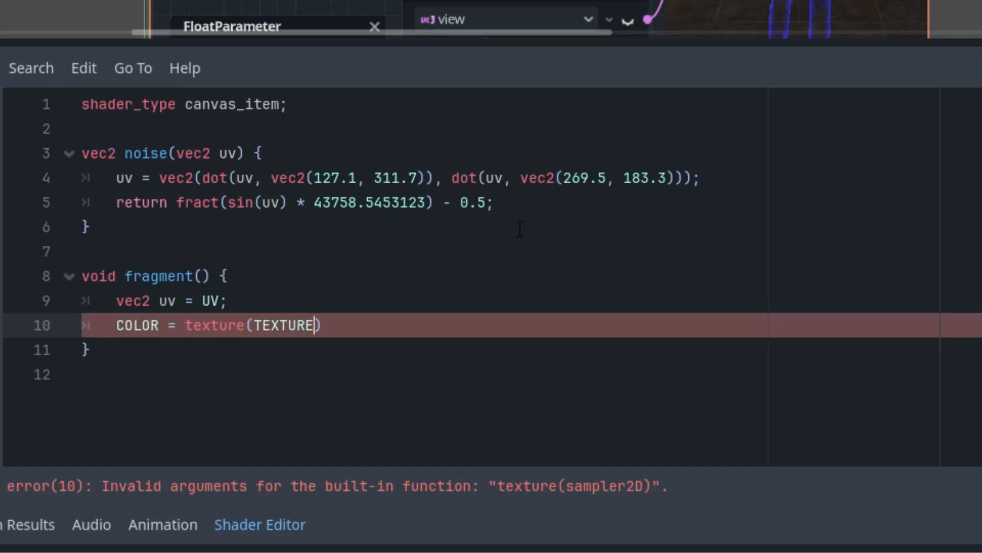
type(",")
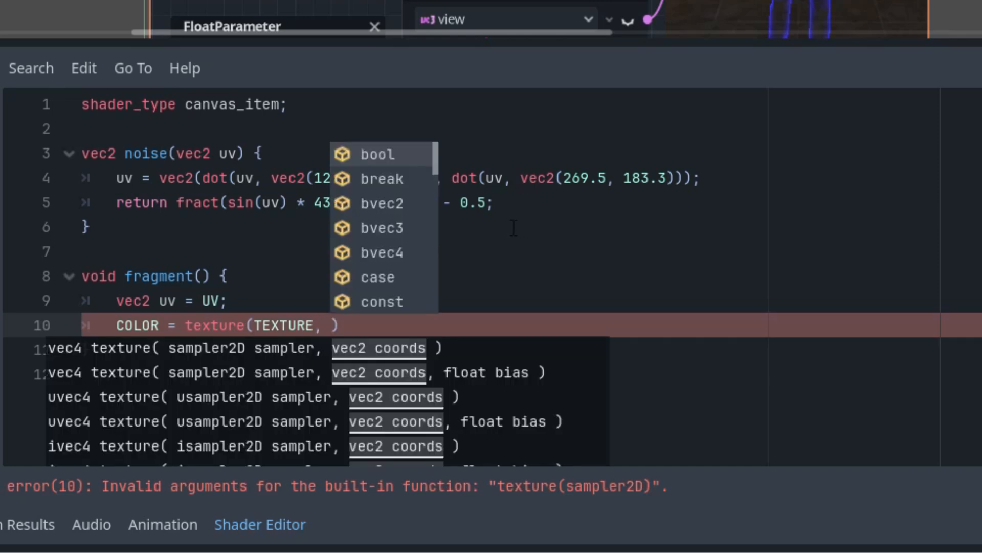
type("uv + noise(uv")
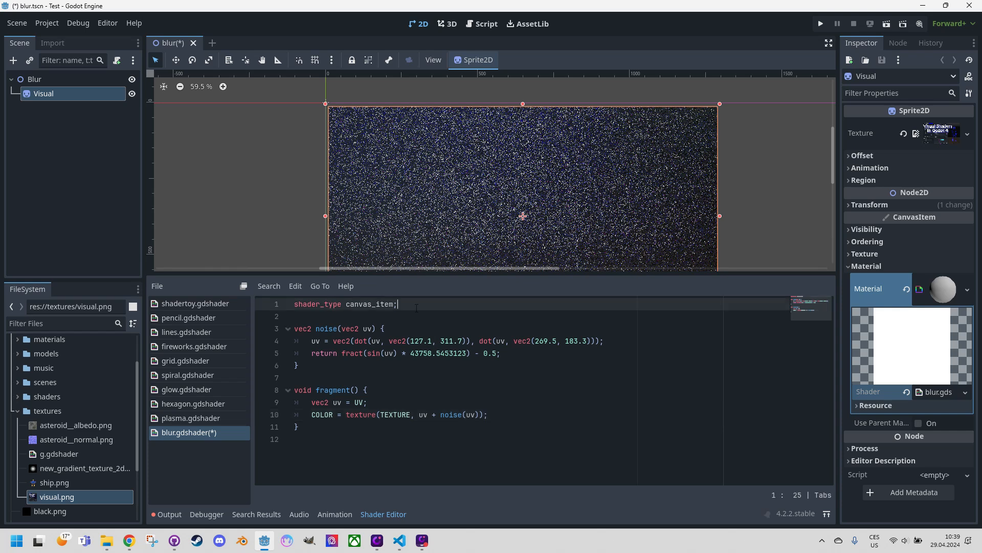
Declare uniform float blur_power : hint_range(0.0, 0.2, 0.001) = 0.05.
type("uniform floa")
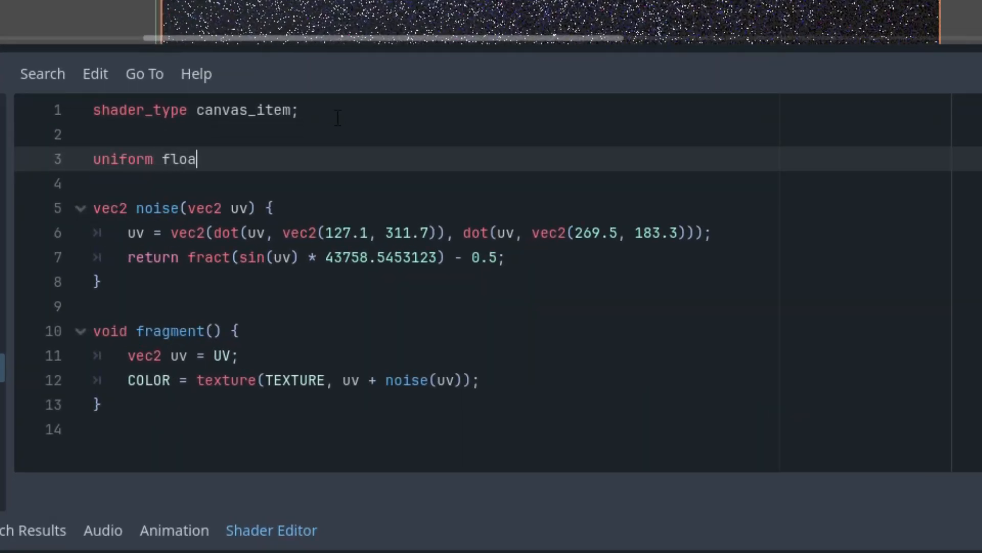
type("t blur)")
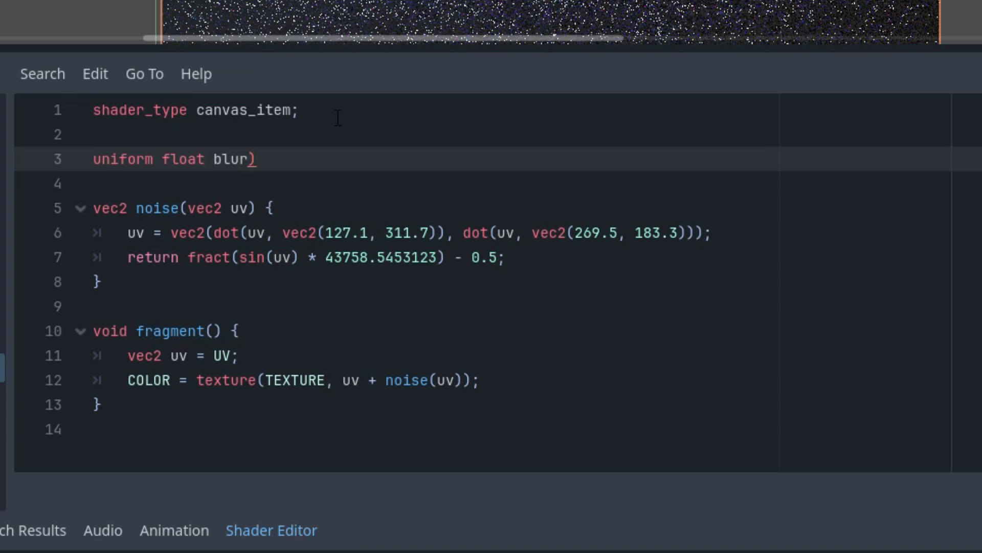
type("_power")
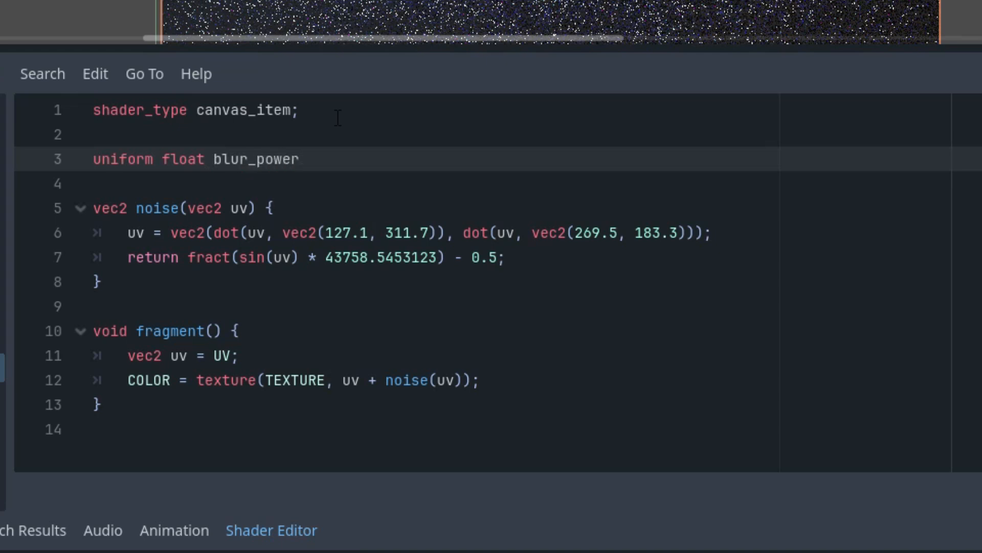
type(": hint_range(0.0, 1, 0.1)")
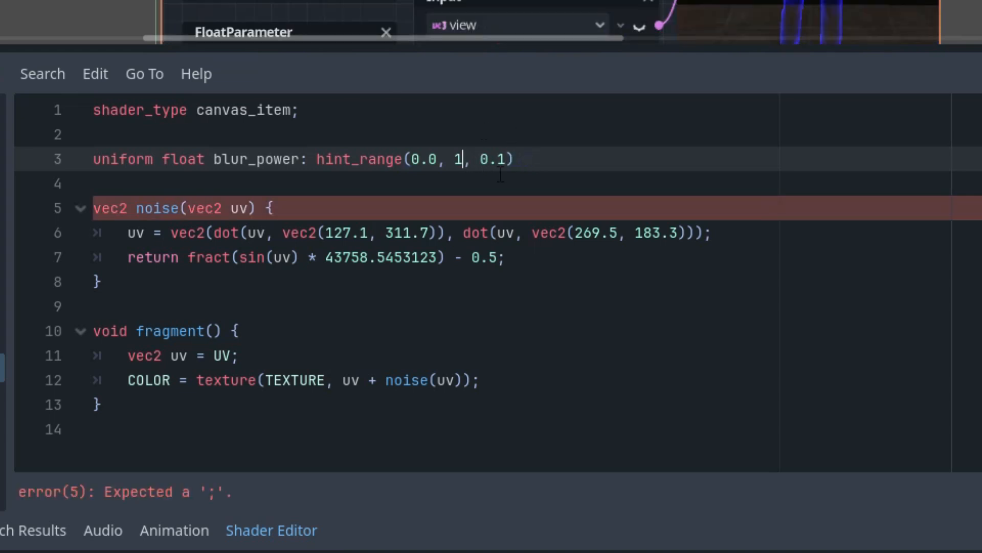
type(".2")
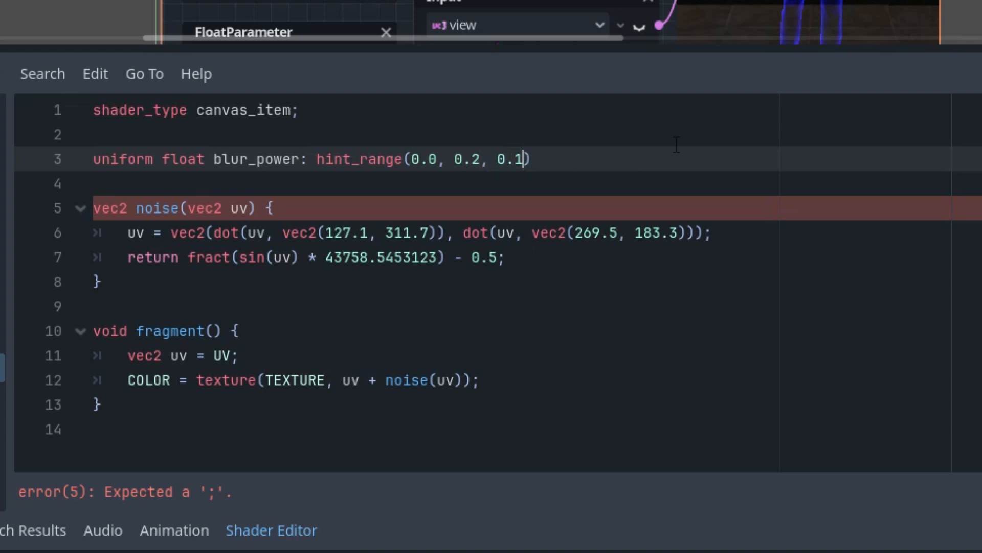
type("0.00")
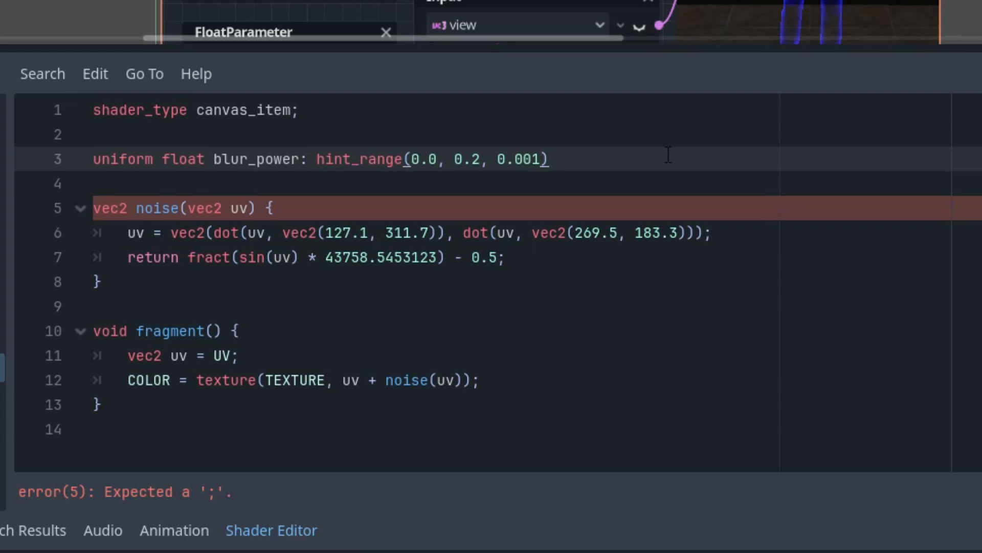
type("= 0.")
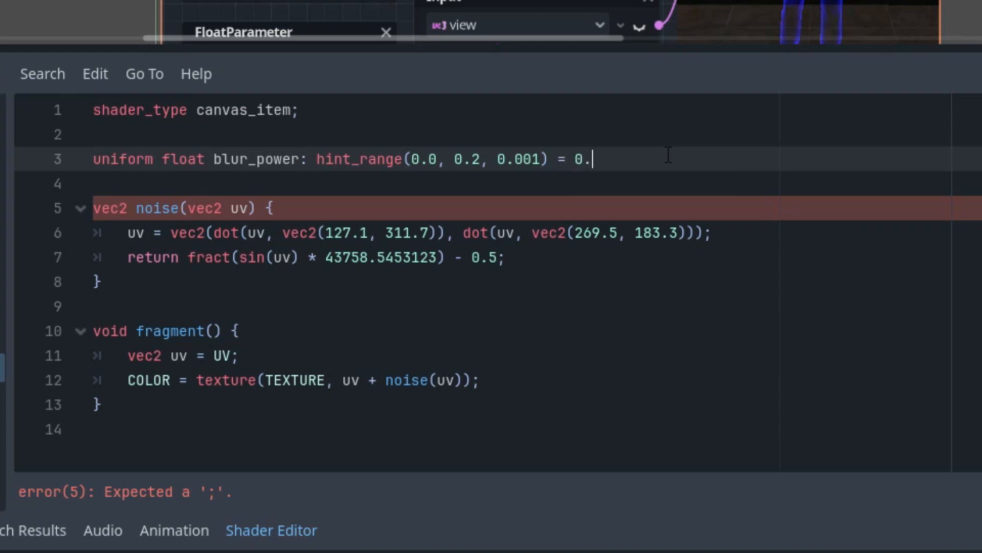
type("05;")
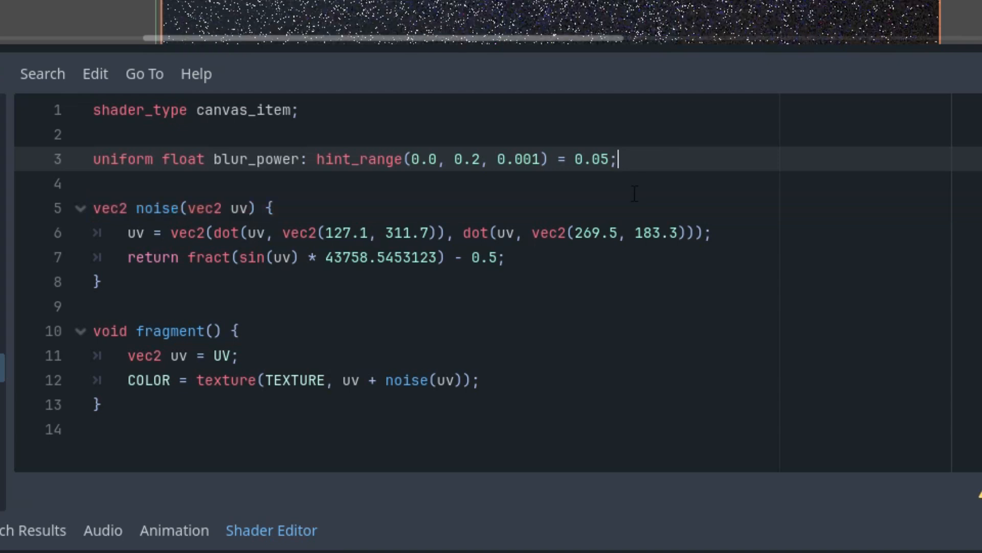
mouse_move(431, 203)
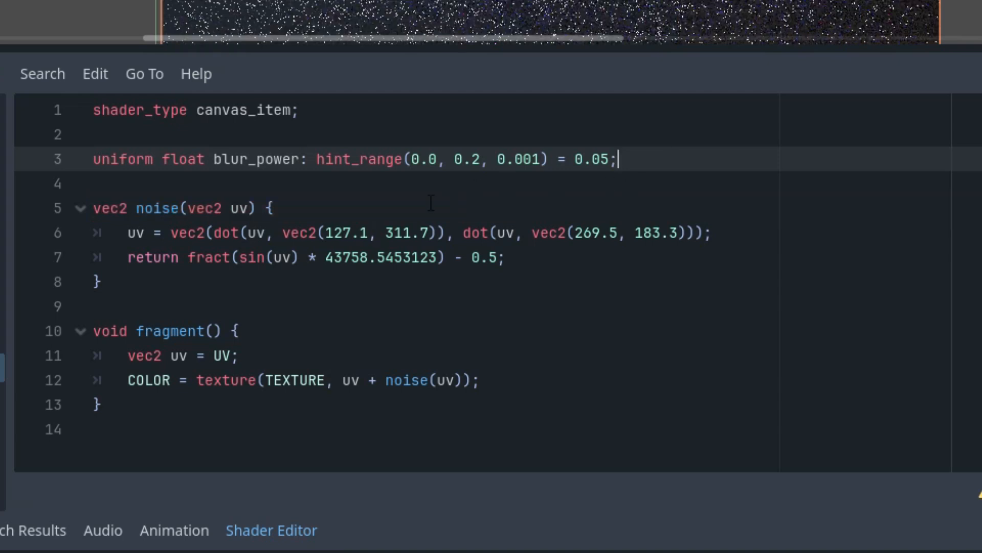
mouse_move(423, 417)
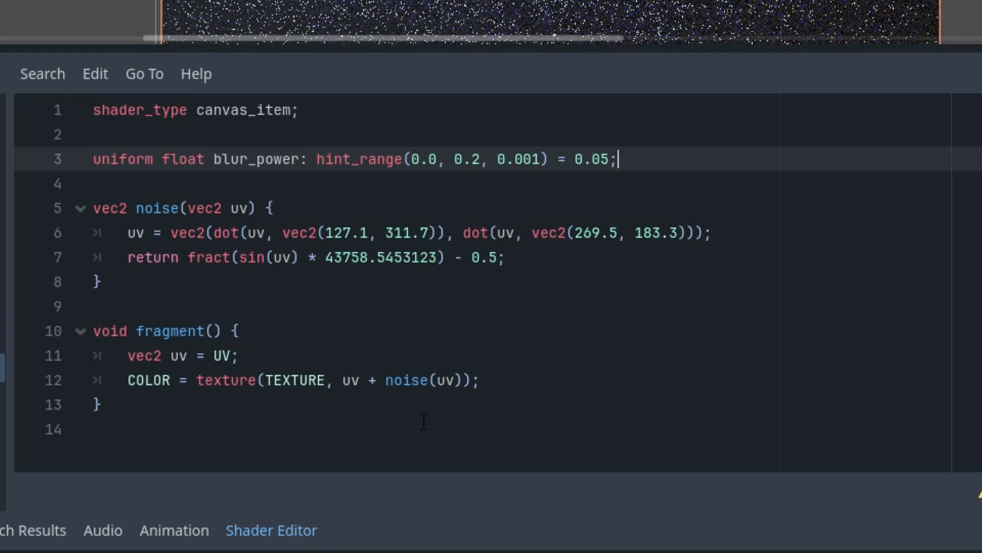
mouse_move(422, 453)
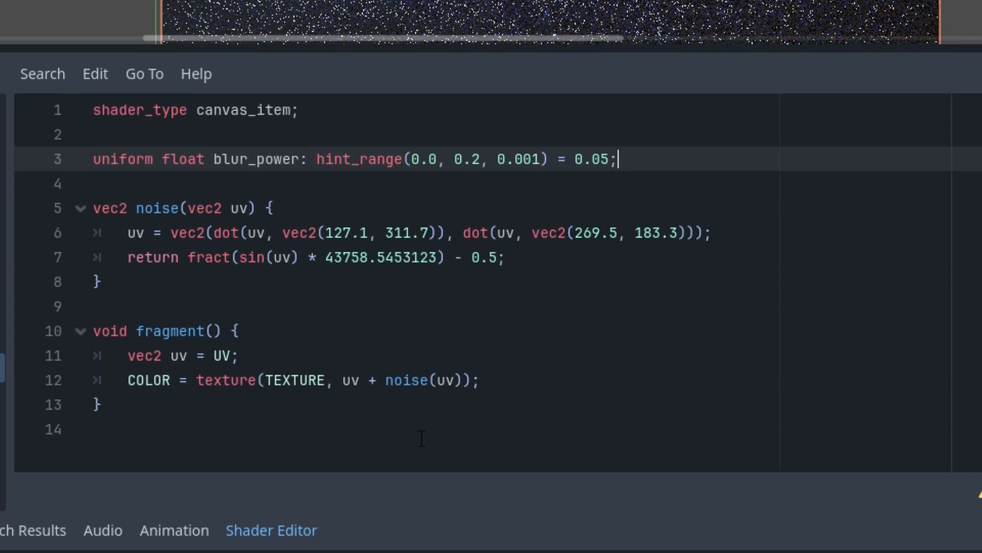
mouse_move(634, 13)
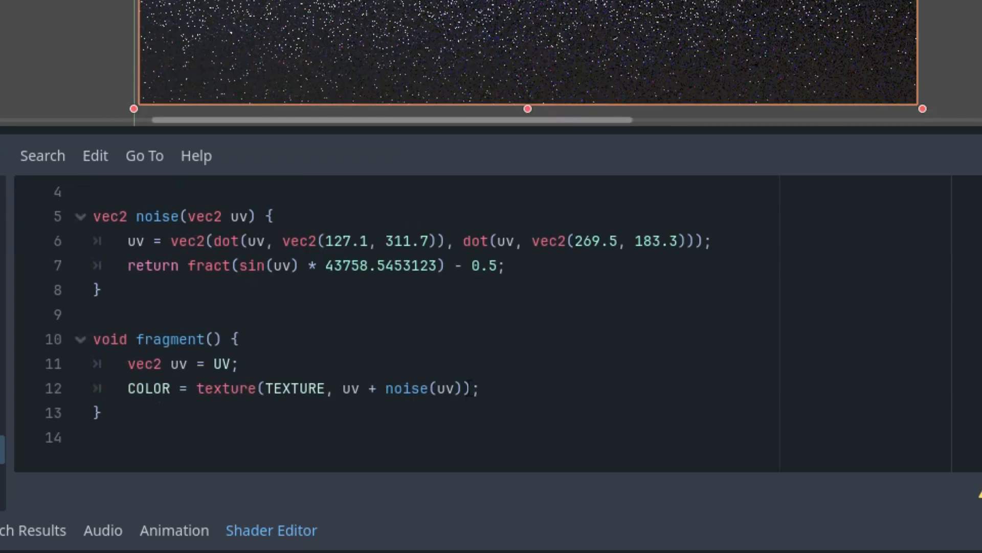
Edit line 12 so the noise offset is multiplied by blur_power.
left_click(461, 388)
type(" * blur_power")
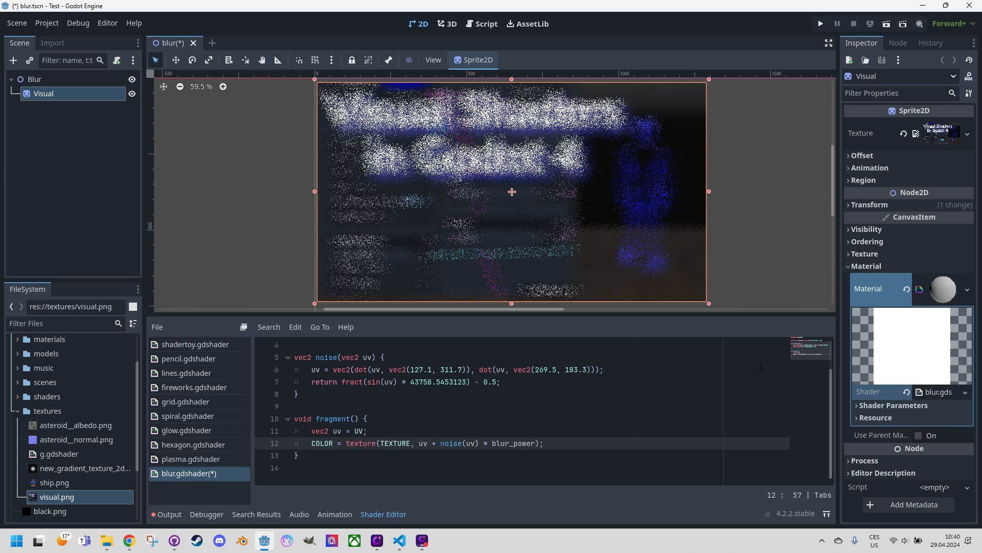
mouse_move(604, 235)
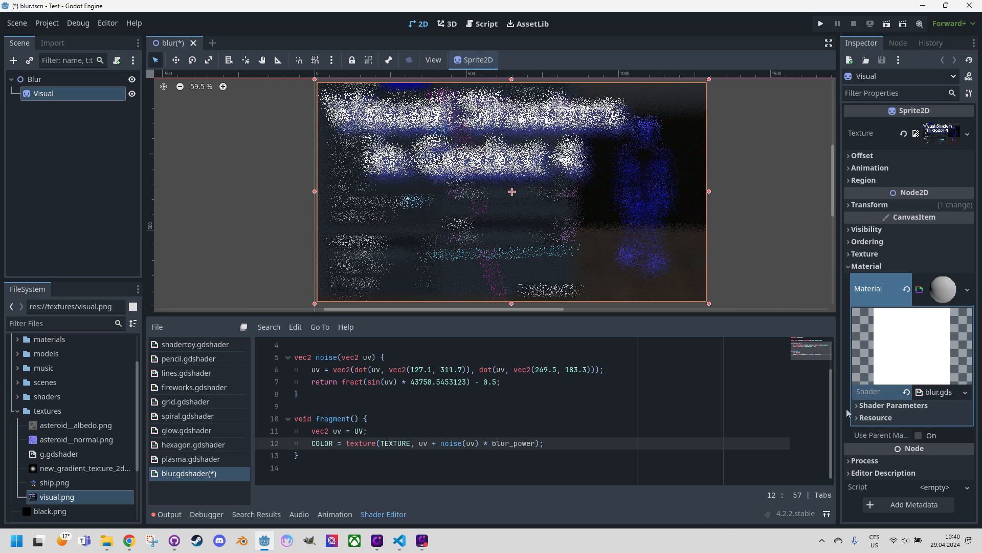
Drag Blur Power to heavy scatter, then nearly clear, then back to 0.05.
left_click(857, 405)
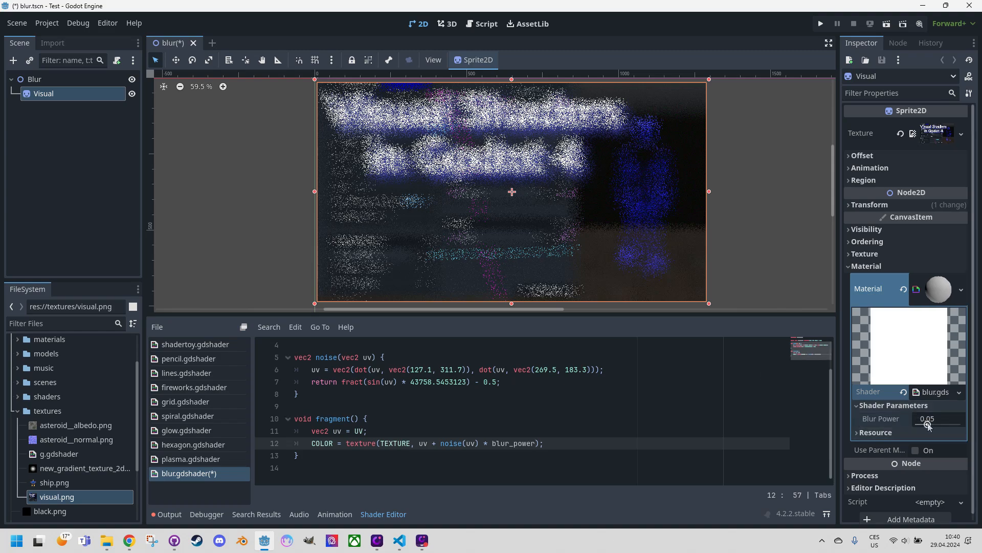
left_click_drag(927, 425, 955, 420)
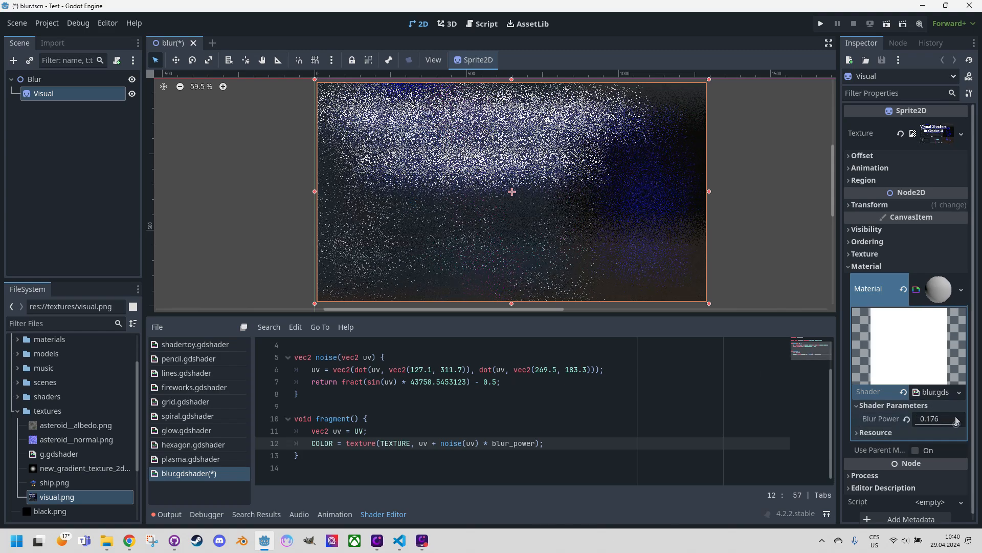
left_click_drag(934, 418, 915, 419)
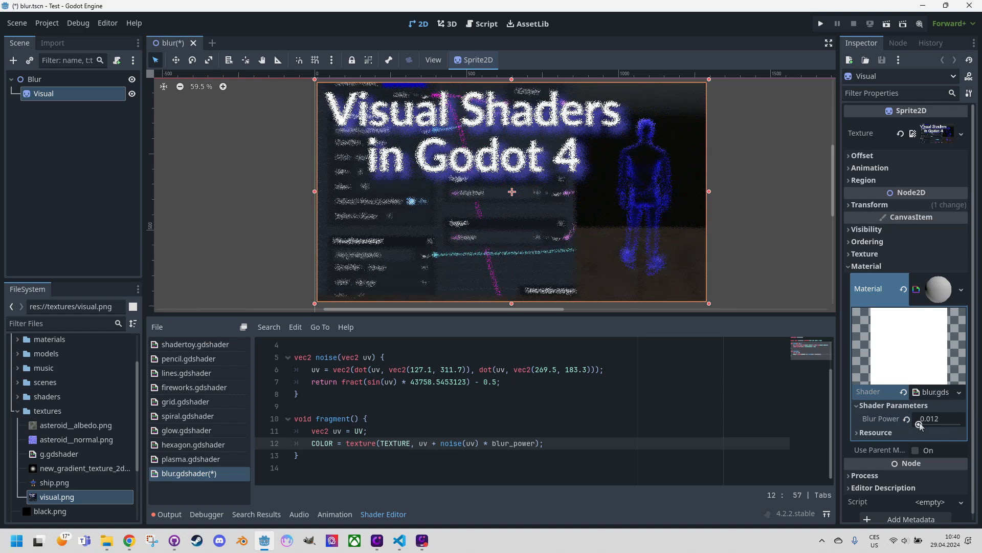
left_click_drag(933, 418, 921, 419)
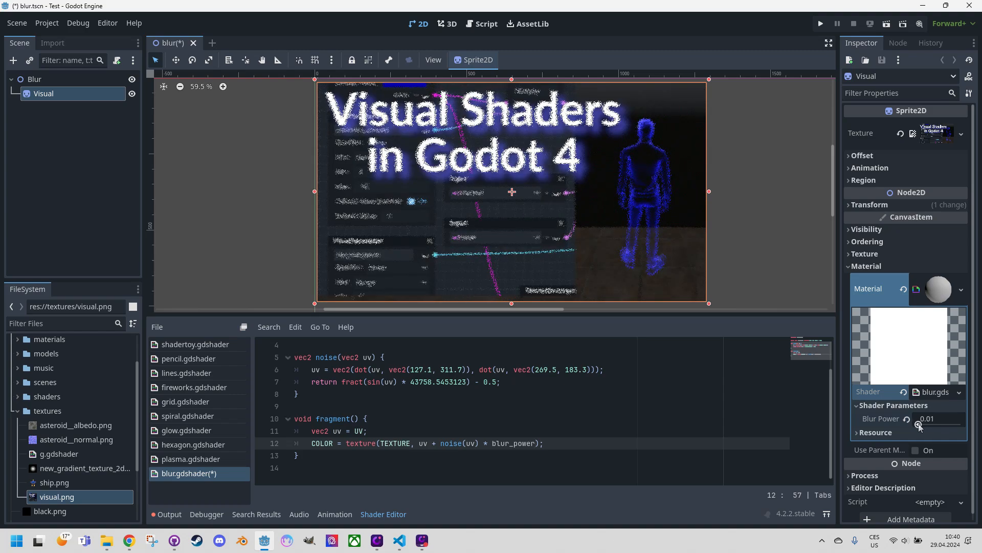
left_click_drag(927, 424, 952, 423)
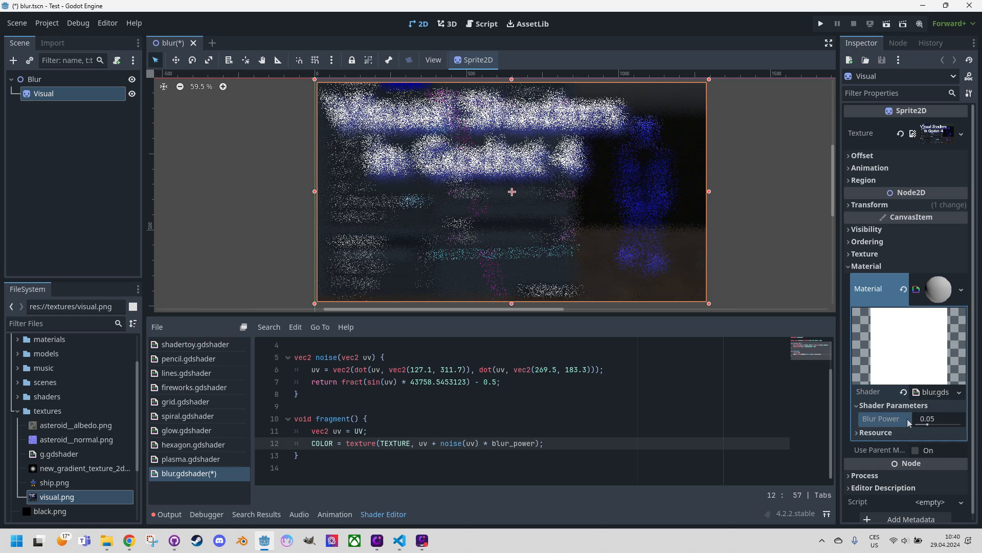
mouse_move(624, 376)
type("uniform")
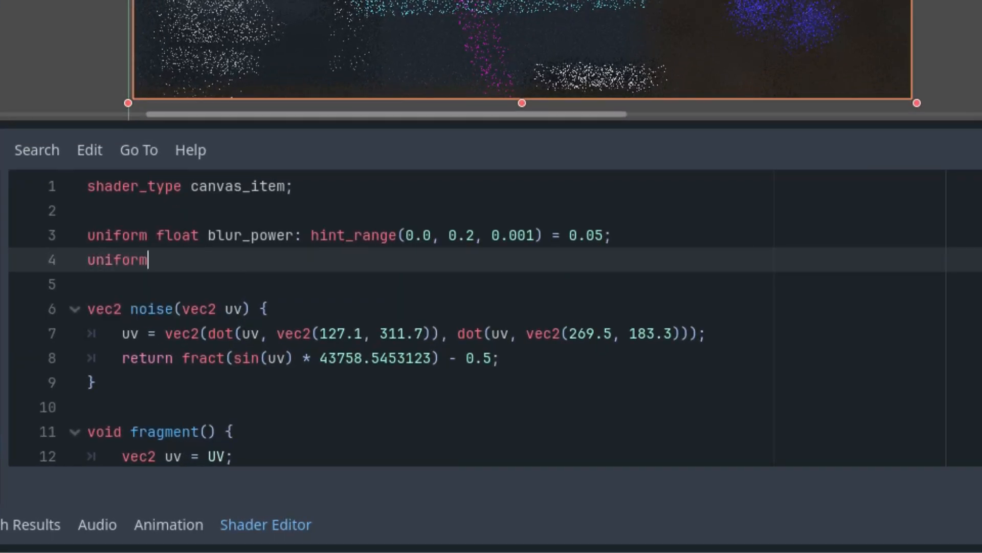
Declare a uniform sampler2D noise_texture in the shader.
type("sam")
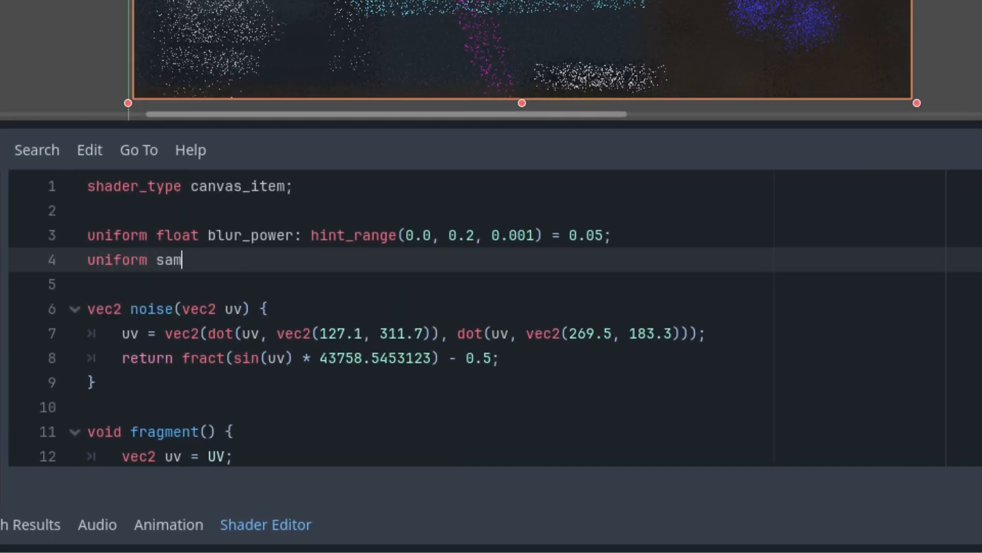
type("pler2D")
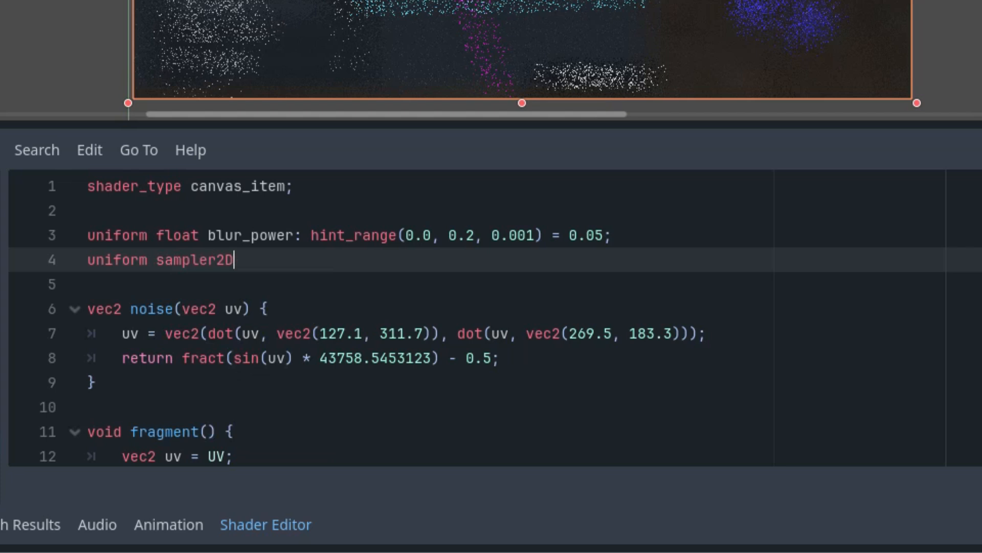
type("noise")
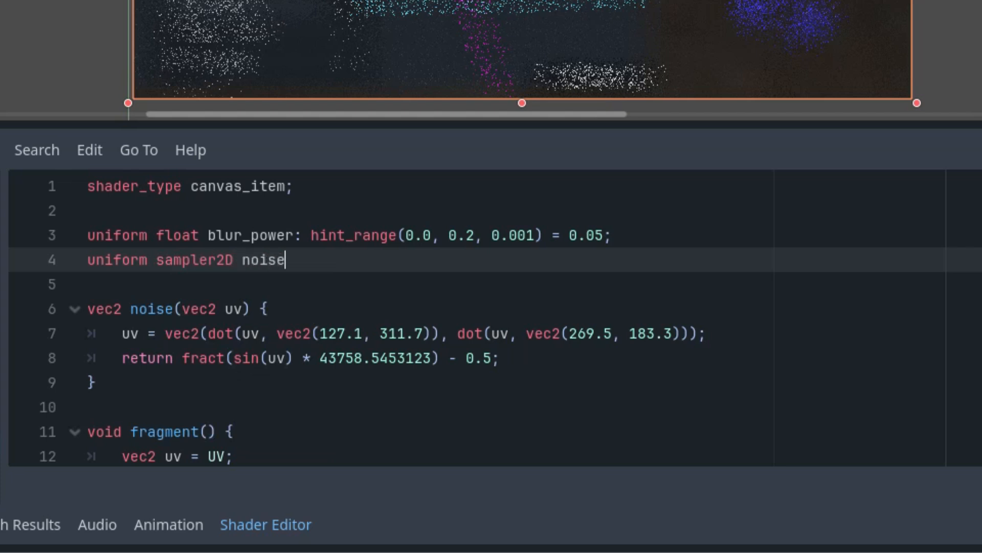
type("_texture;")
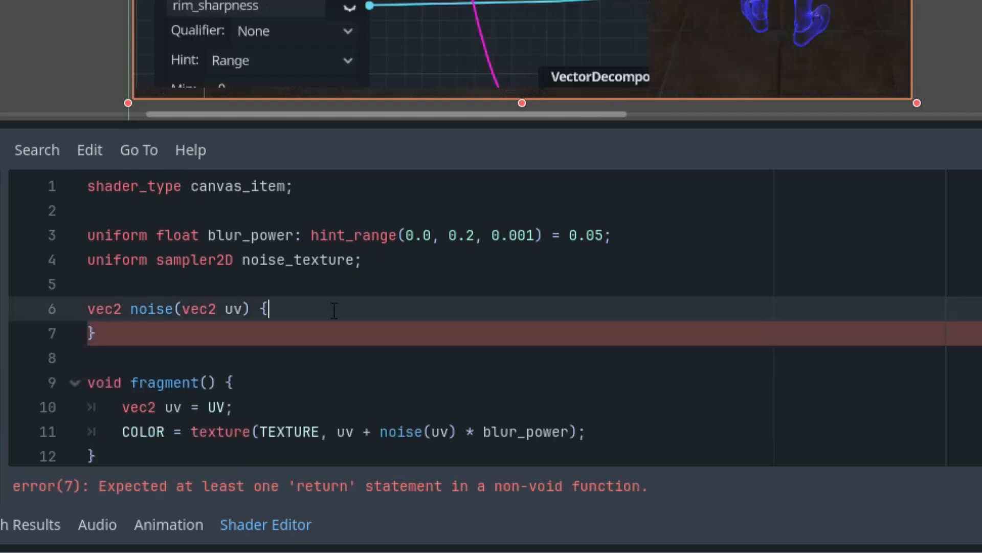
Make noise() return texture(noise_texture, uv).xy - 0.5.
type("return")
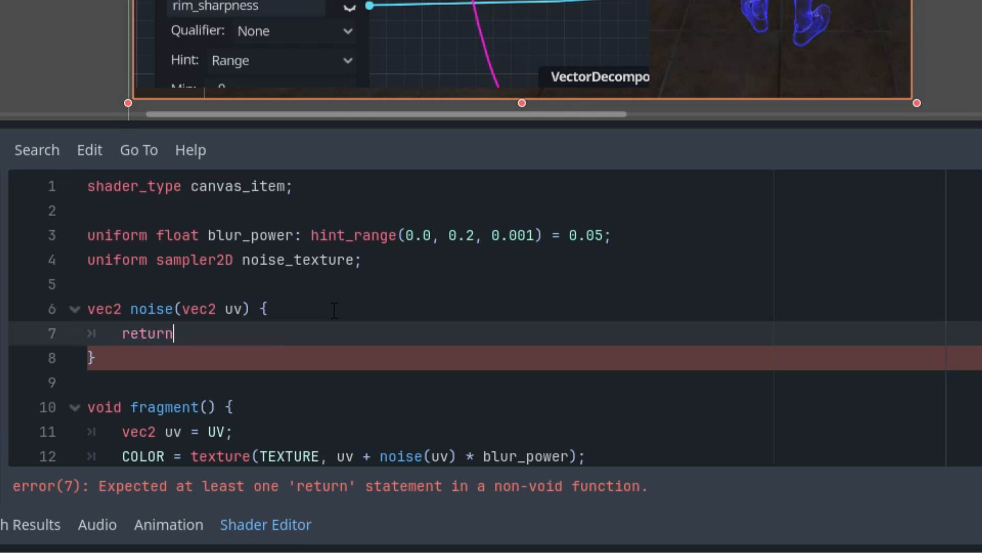
type("t")
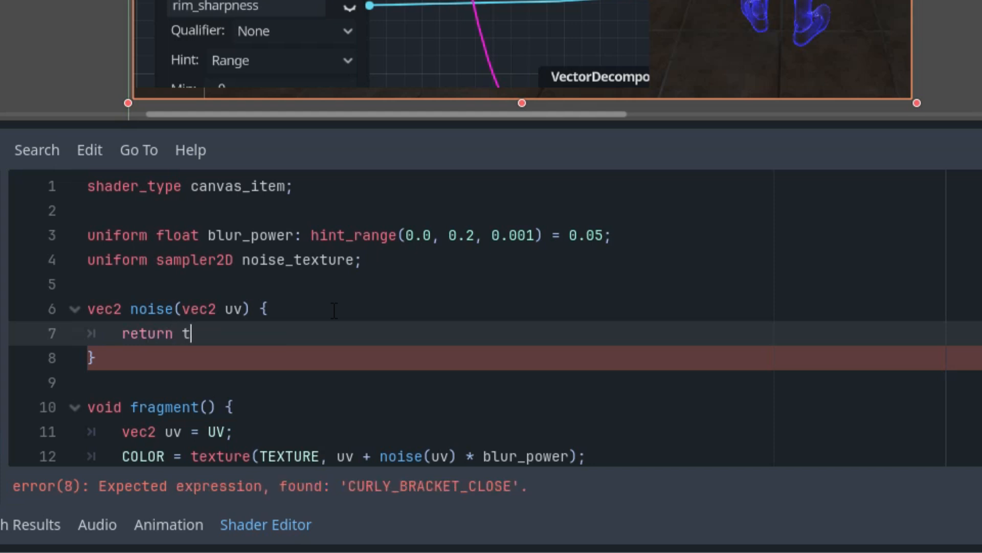
type("exelFetch()")
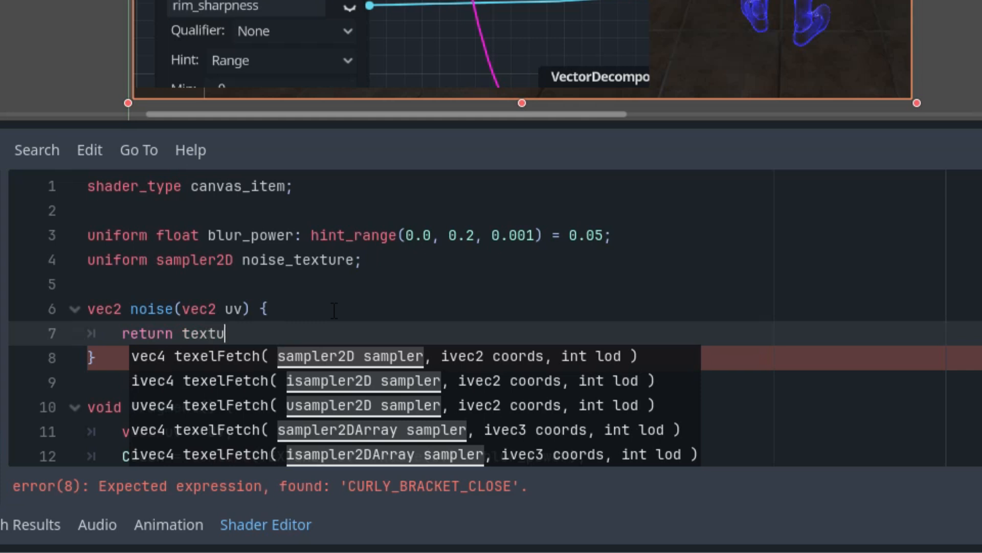
type("re()")
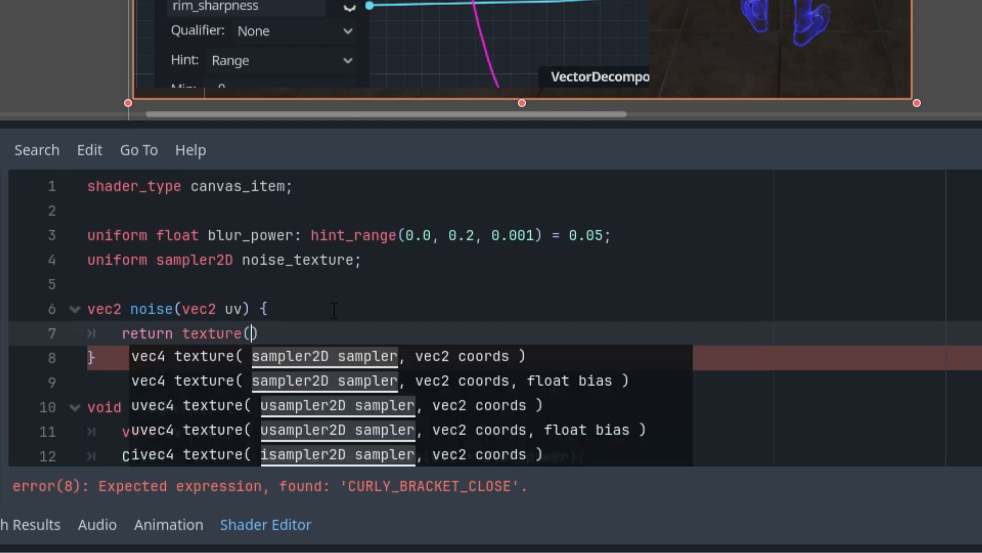
type("noise_texture")
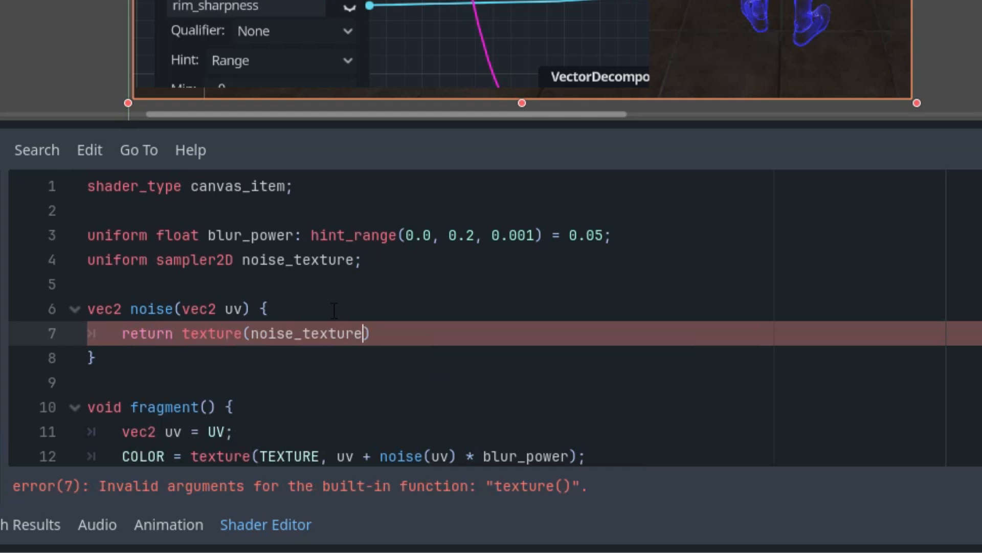
type("\", \"")
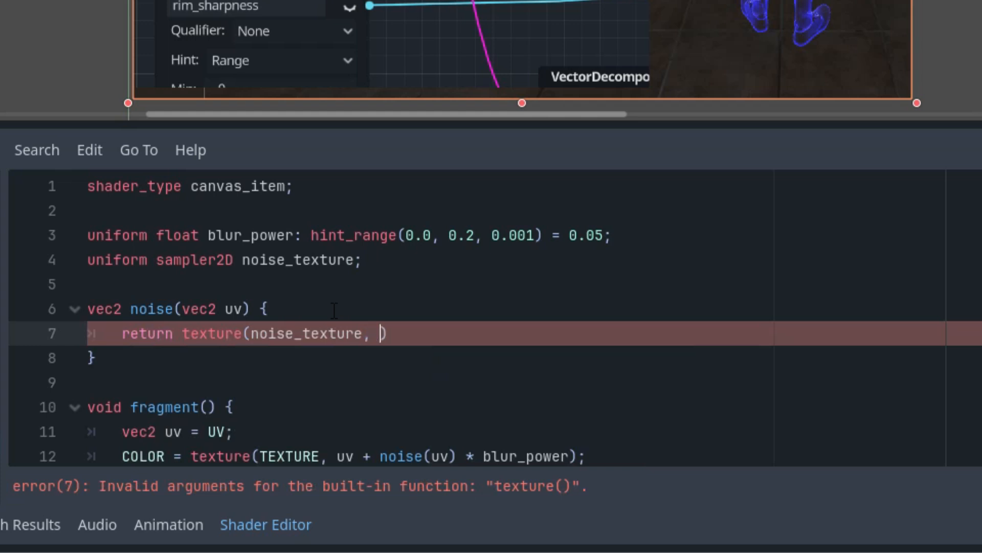
type("uv")
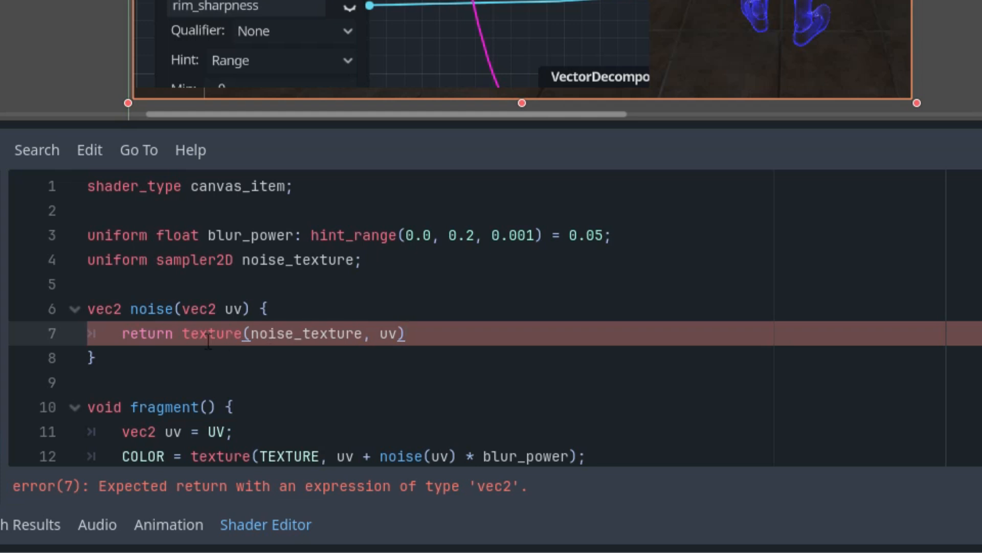
type(".")
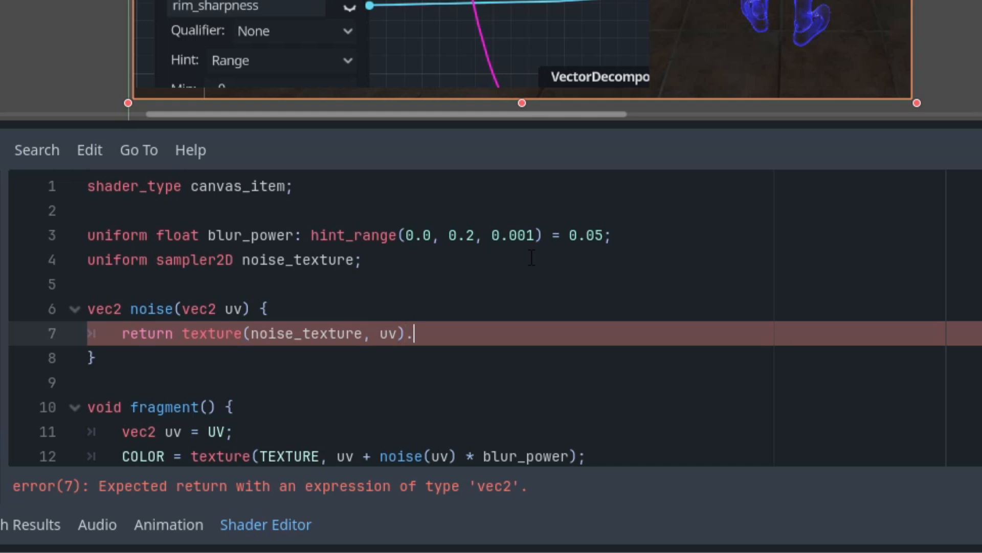
type("xy")
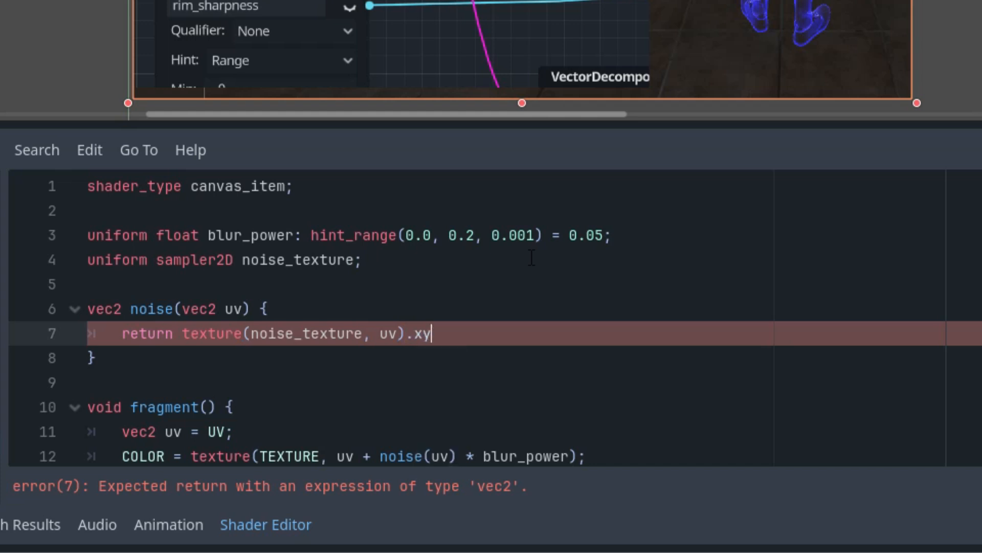
type("- 0")
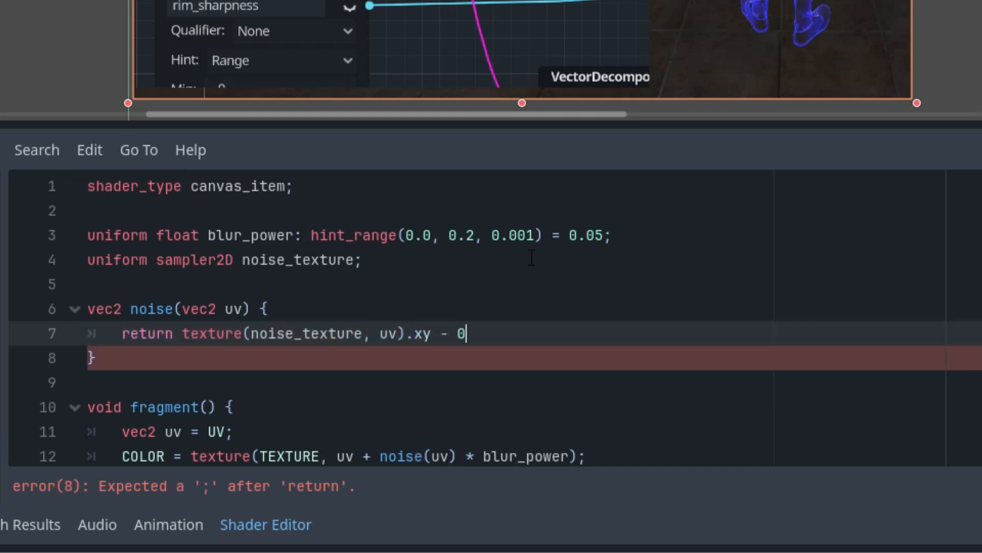
type(".5;")
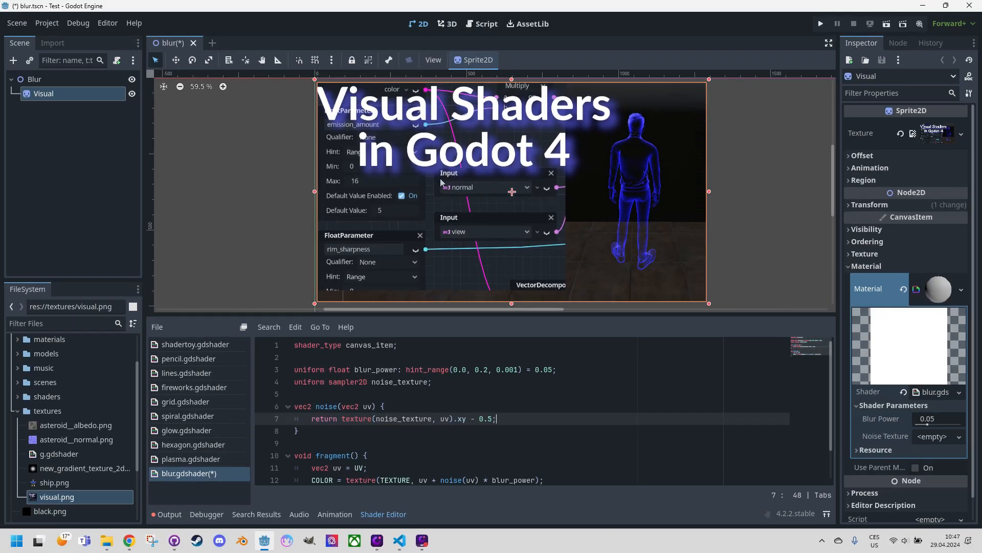
mouse_move(443, 277)
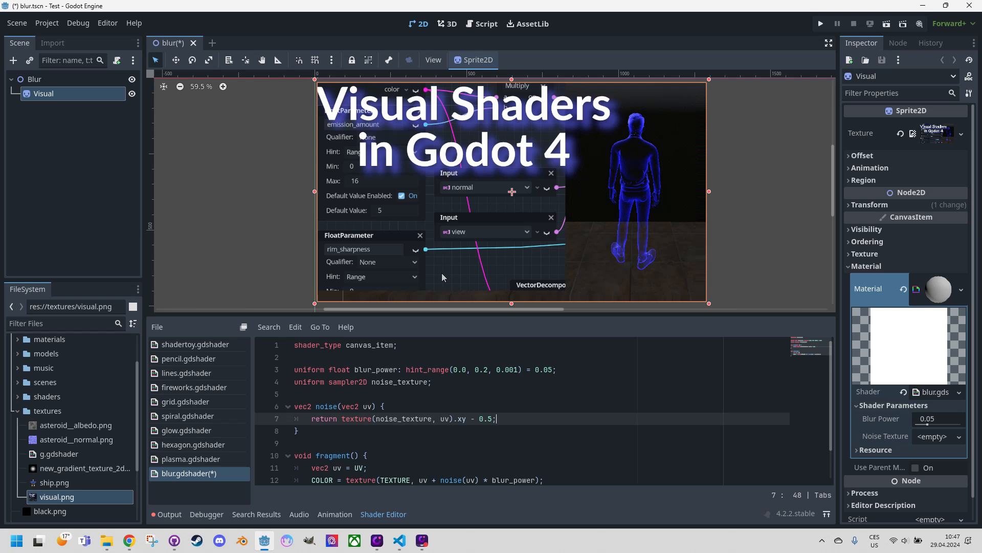
mouse_move(477, 329)
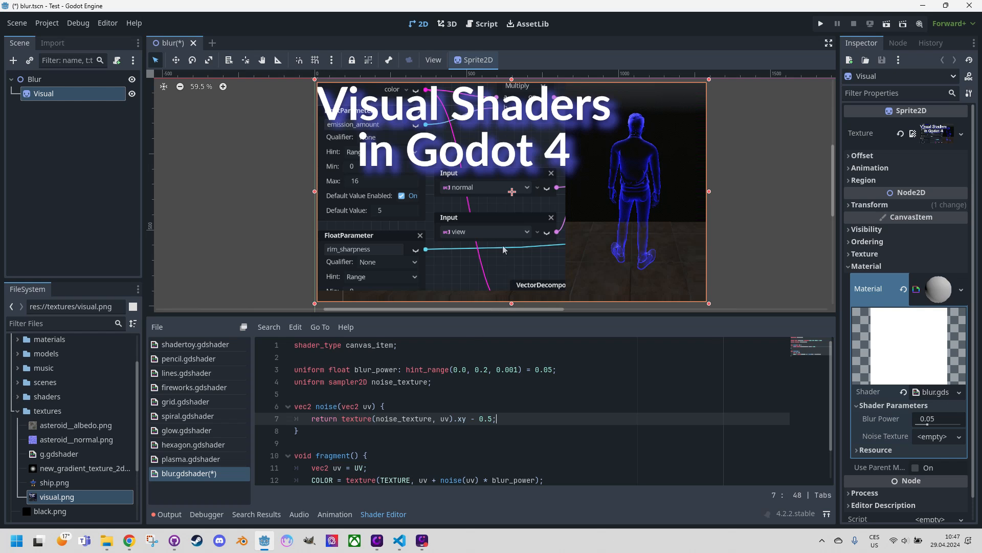
mouse_move(470, 187)
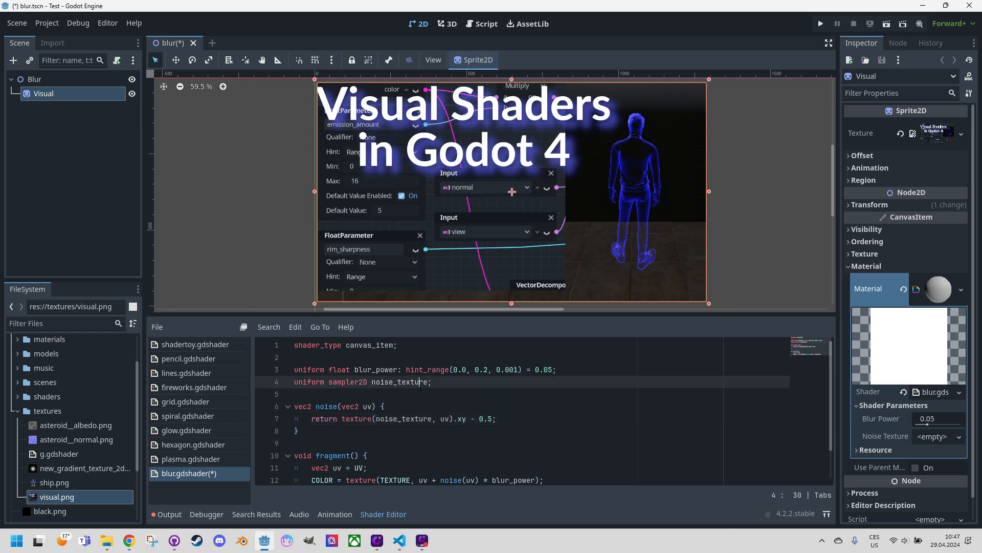
mouse_move(865, 431)
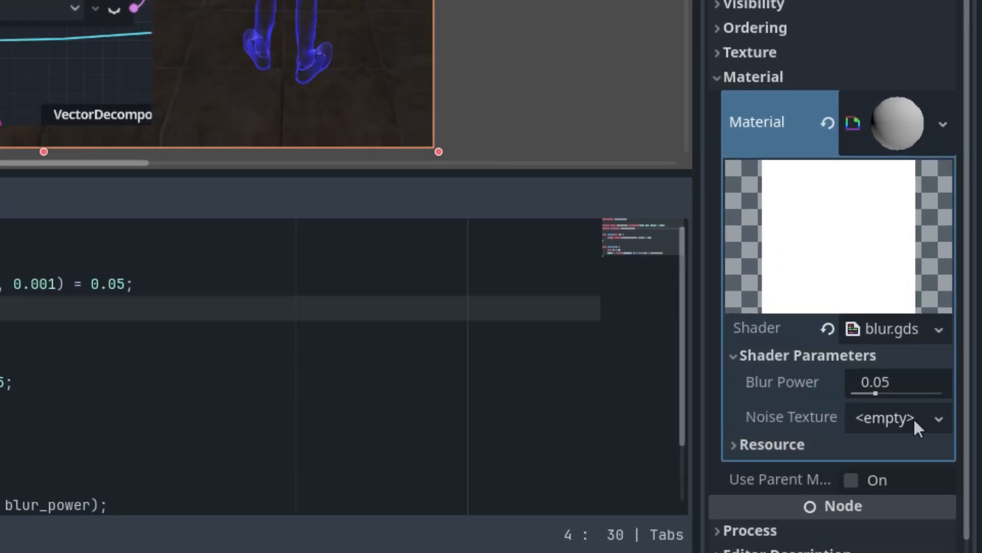
Assign a new NoiseTexture2D using new FastNoiseLite noise to the Noise Texture parameter.
left_click(935, 417)
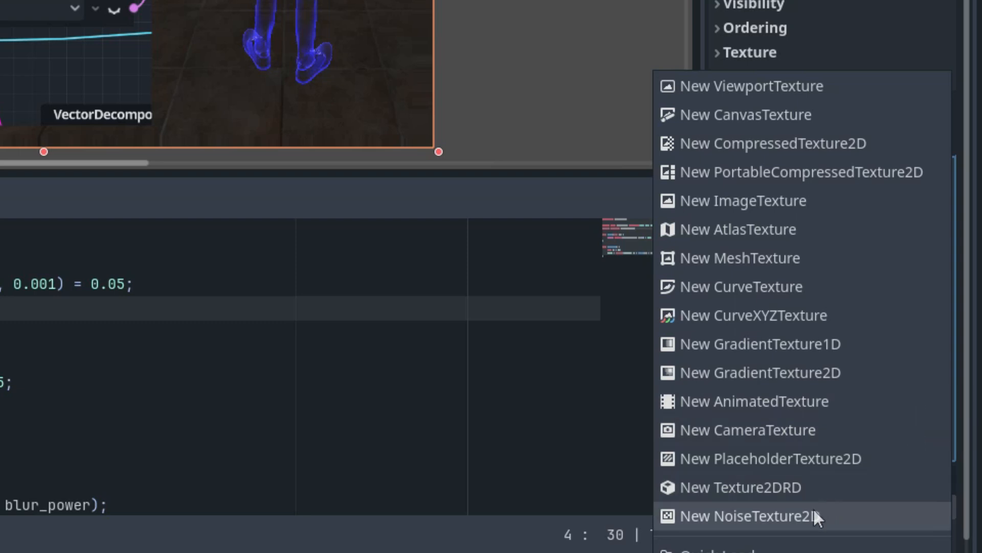
left_click(745, 516)
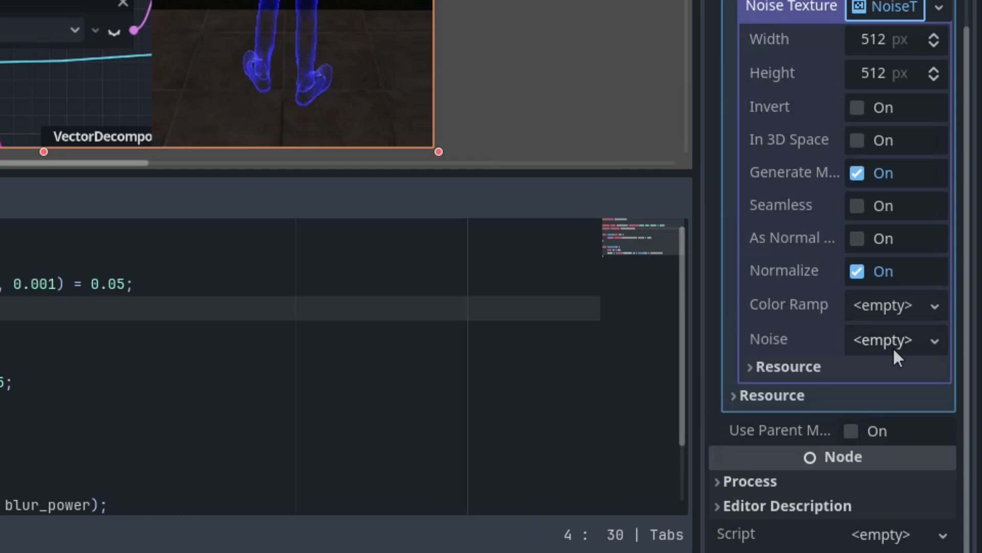
left_click(883, 339)
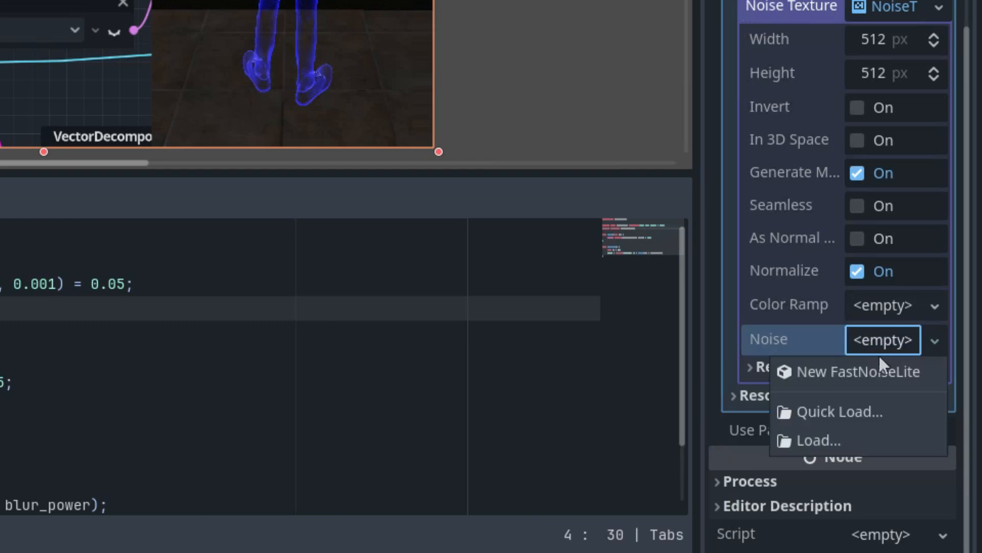
left_click(858, 372)
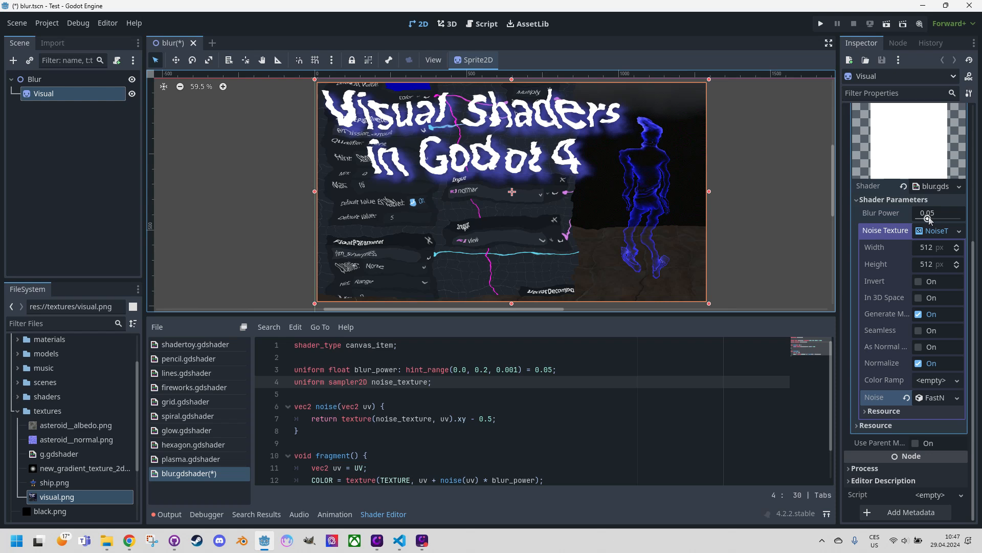
Drag Blur Power down to 0, then back up to roughly 0.05.
left_click_drag(933, 213, 940, 213)
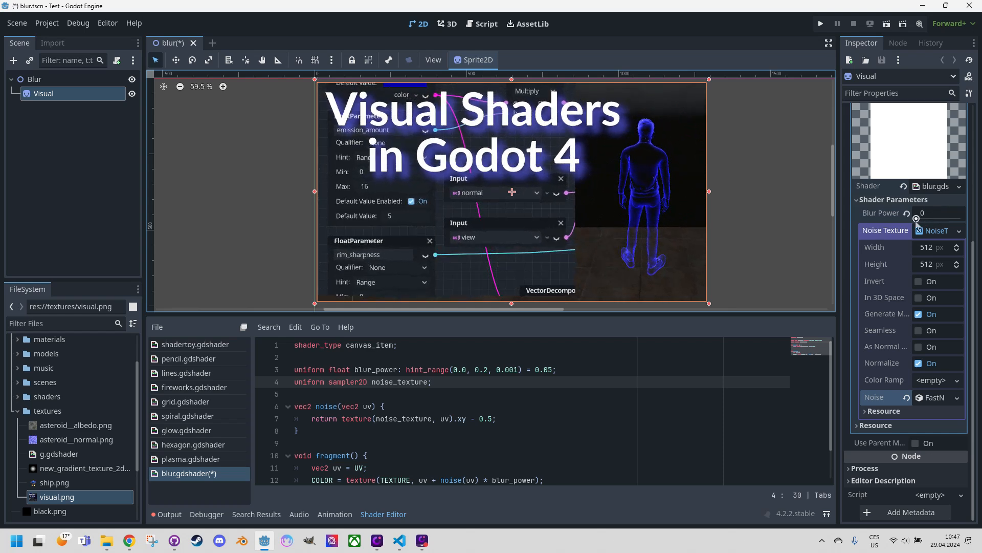
left_click_drag(928, 213, 934, 213)
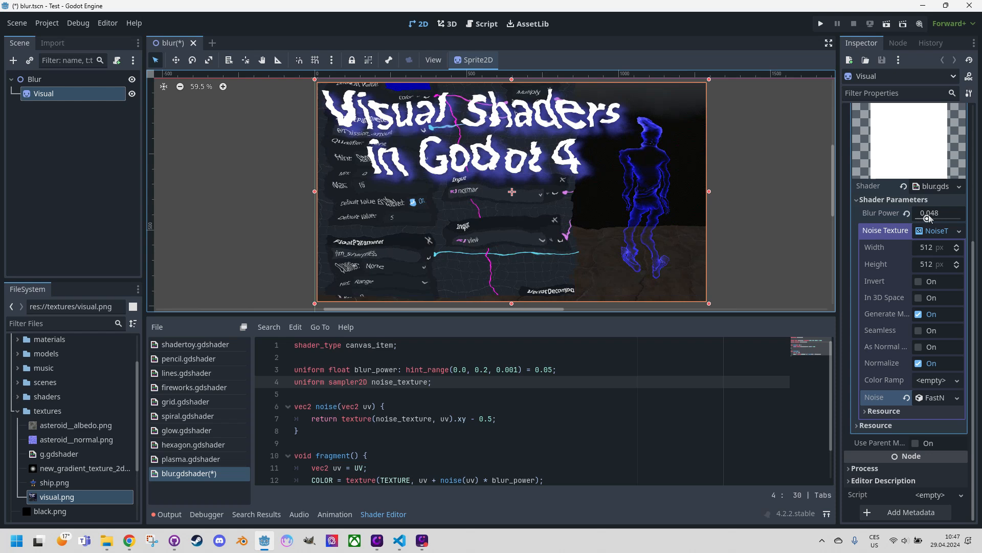
left_click_drag(933, 212, 933, 212)
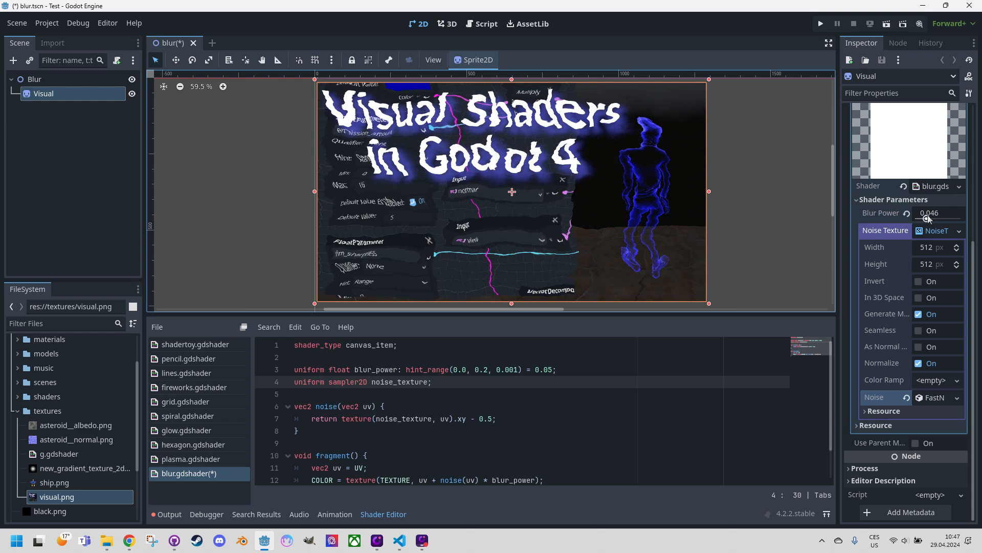
left_click_drag(930, 213, 936, 213)
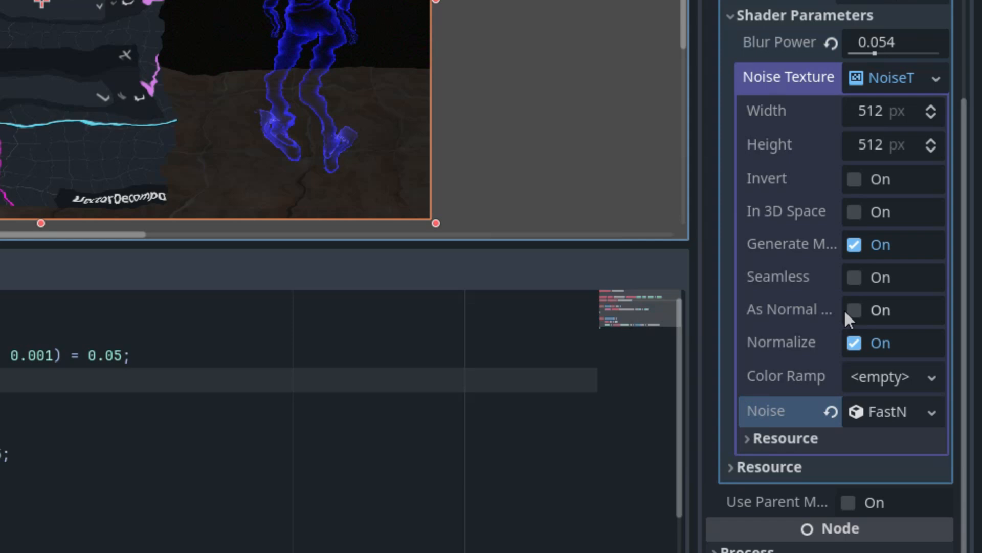
Enable As Normal Map on the NoiseTexture2D and set Blur Power to about 0.133.
left_click(854, 310)
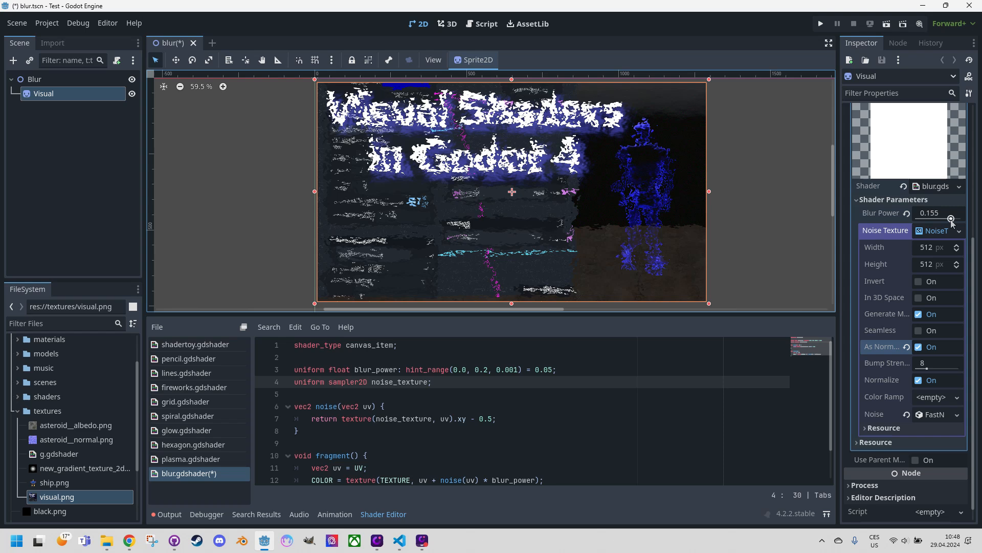
left_click_drag(943, 218, 943, 222)
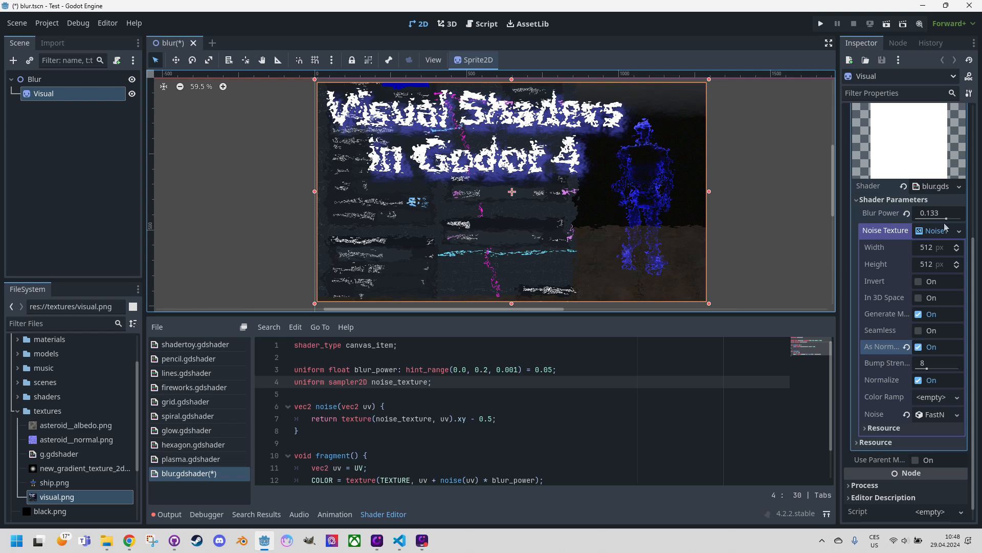
mouse_move(744, 209)
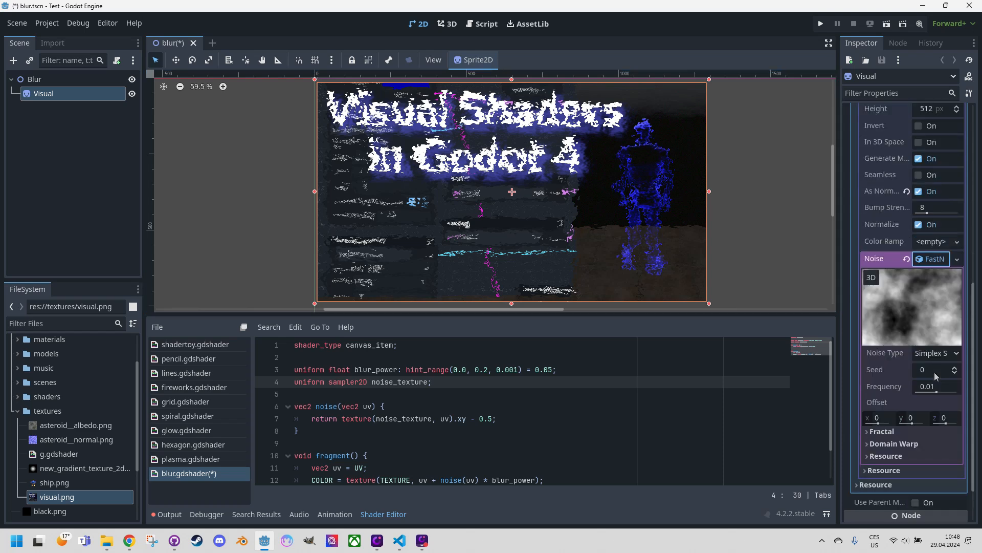
mouse_move(894, 345)
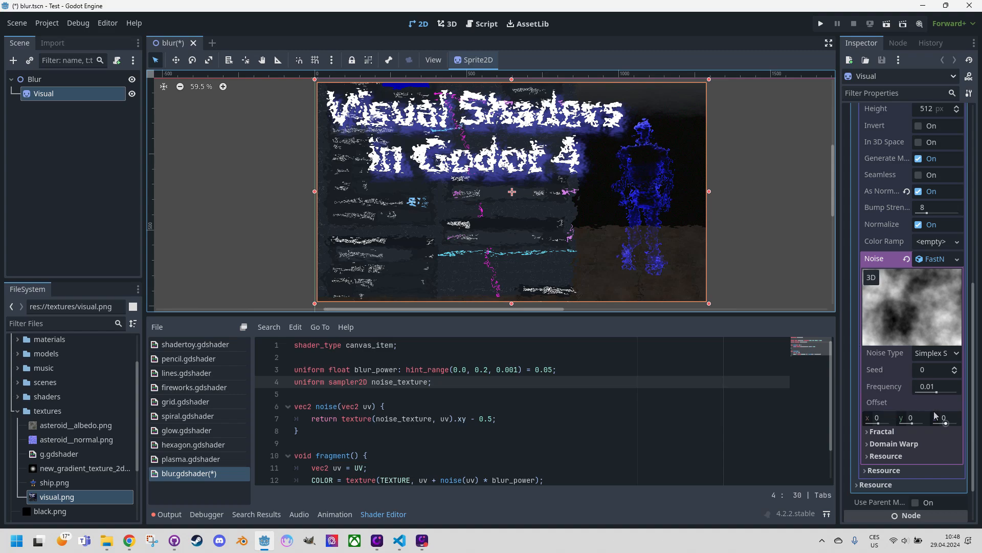
Raise the FastNoiseLite frequency for finer ripples and lower Blur Power to 0.045.
left_click_drag(909, 411, 952, 411)
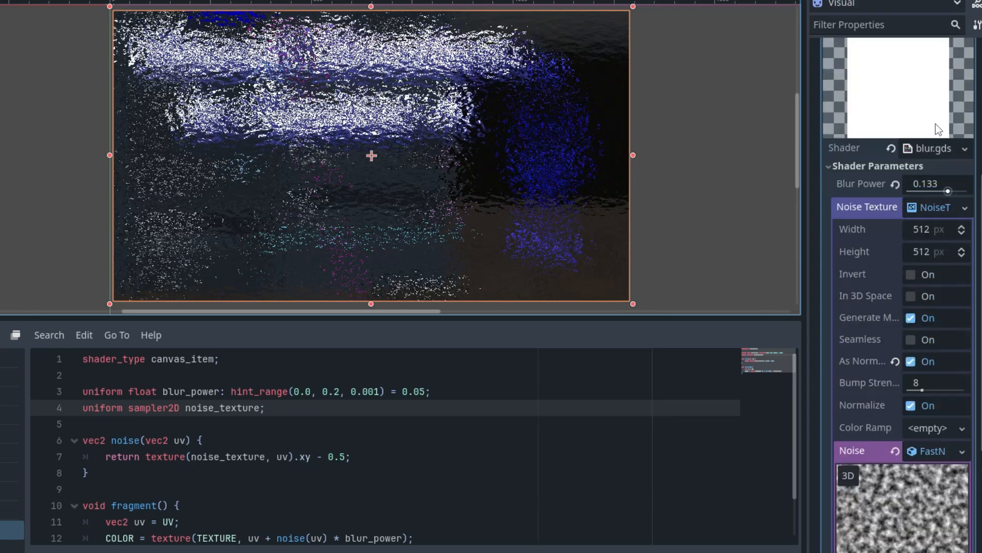
left_click_drag(948, 191, 929, 191)
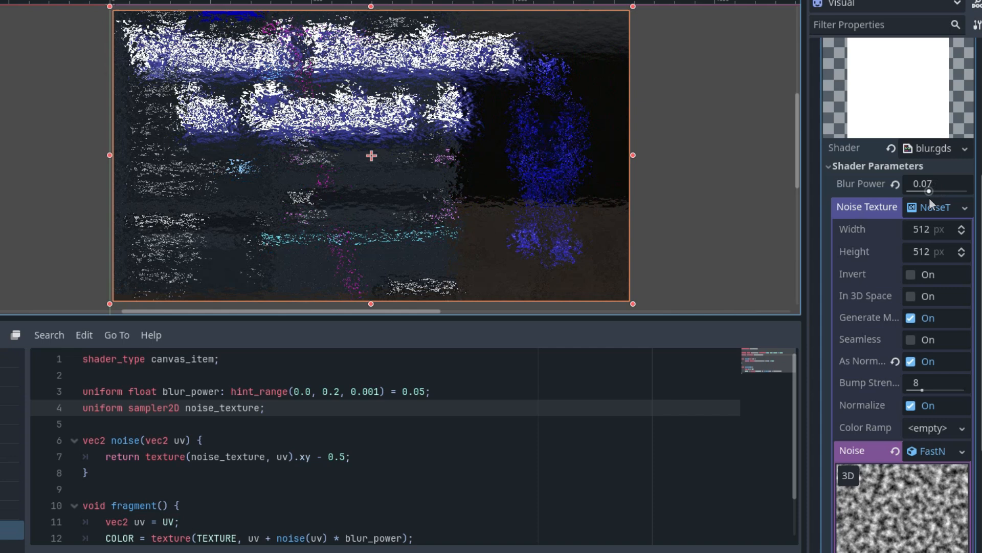
left_click_drag(929, 191, 921, 192)
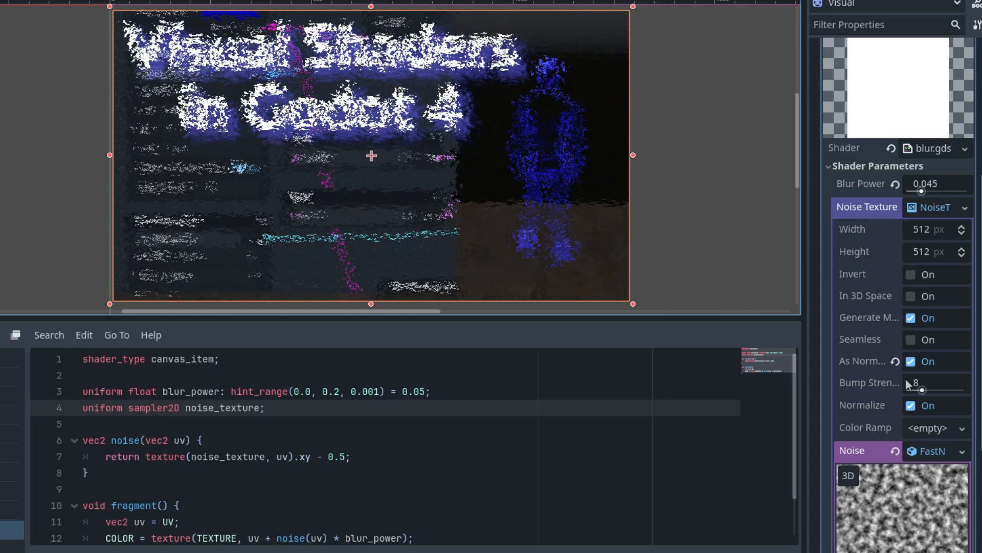
Set FastNoiseLite Noise Type to Cellular and Fractal Type to Ping-Pong, trying Ridged first.
scroll("down", 3)
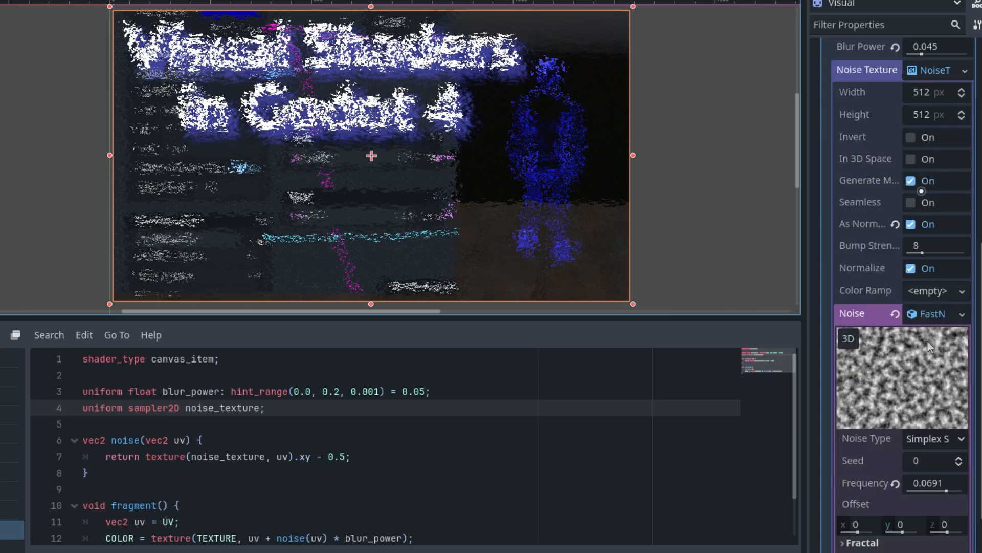
mouse_move(937, 458)
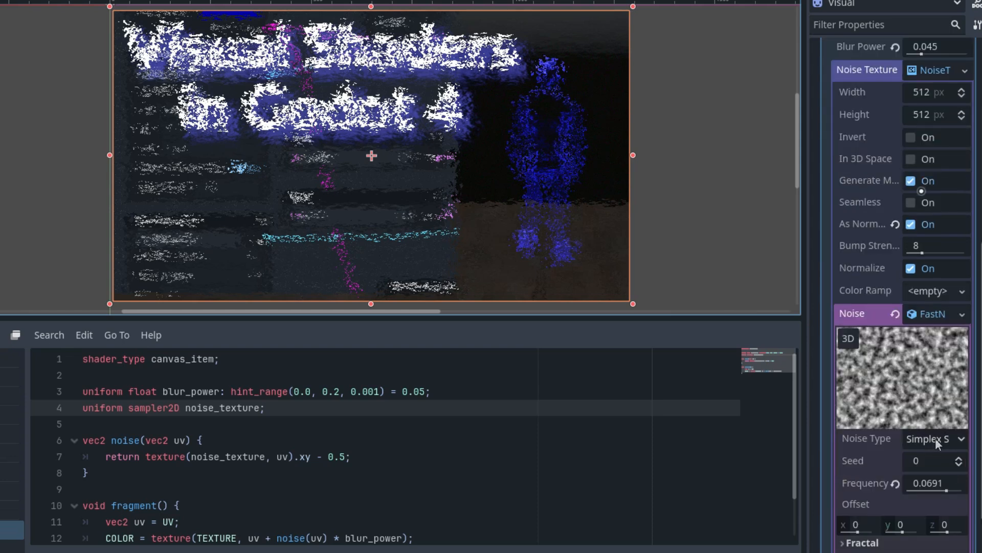
left_click(934, 439)
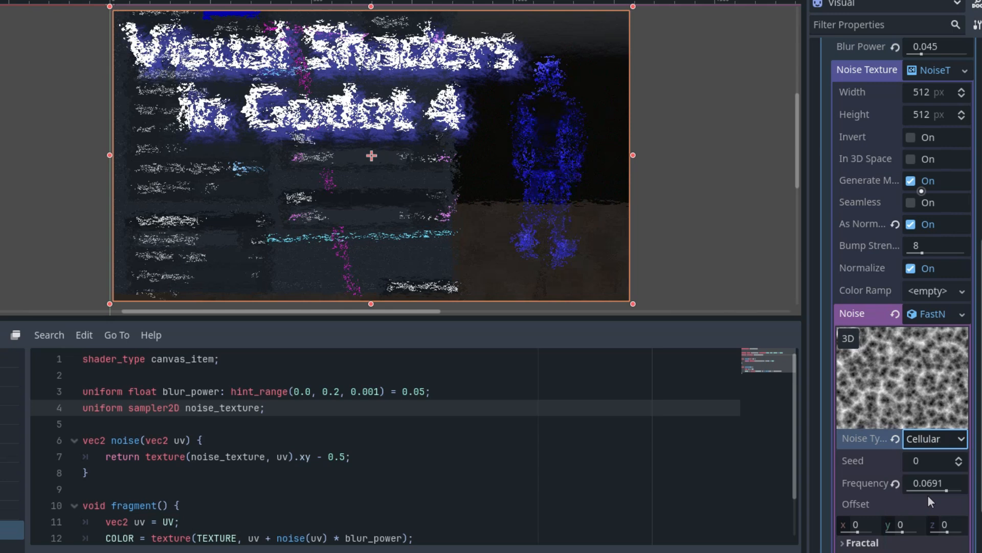
scroll("down", 3)
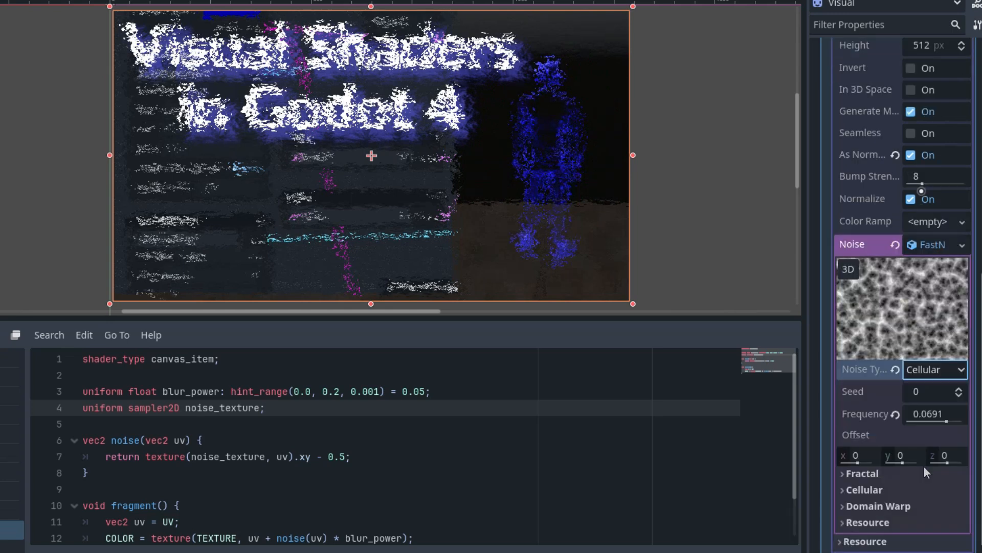
left_click(859, 473)
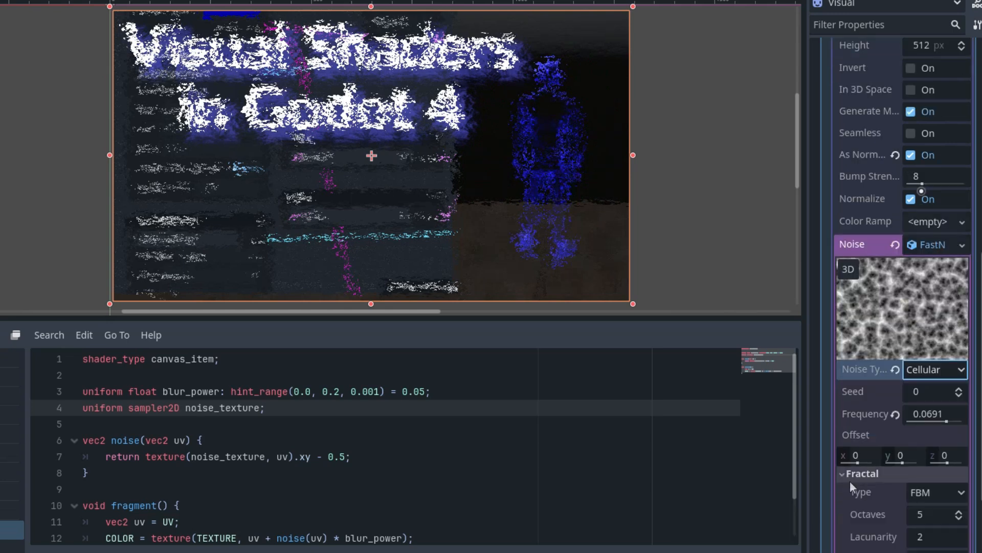
left_click(935, 424)
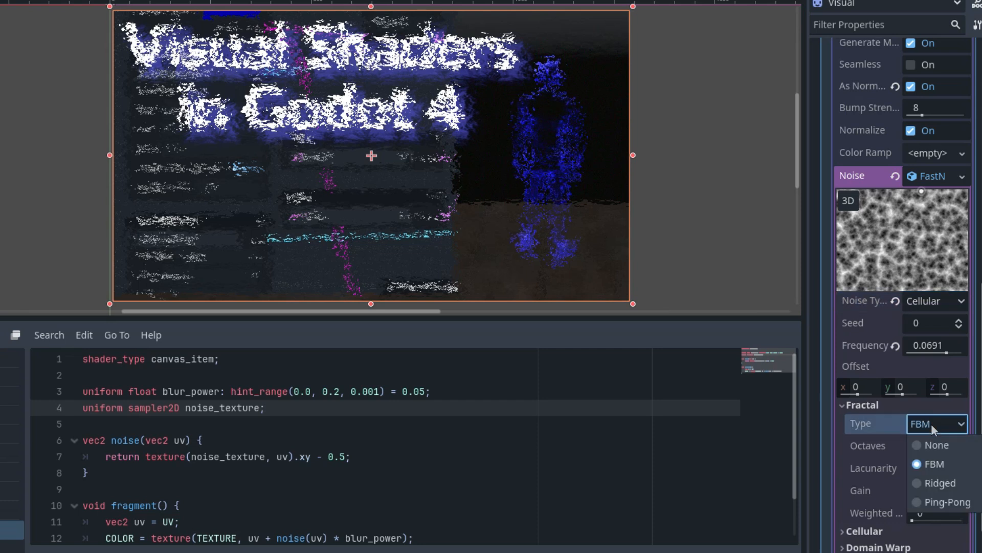
left_click(940, 483)
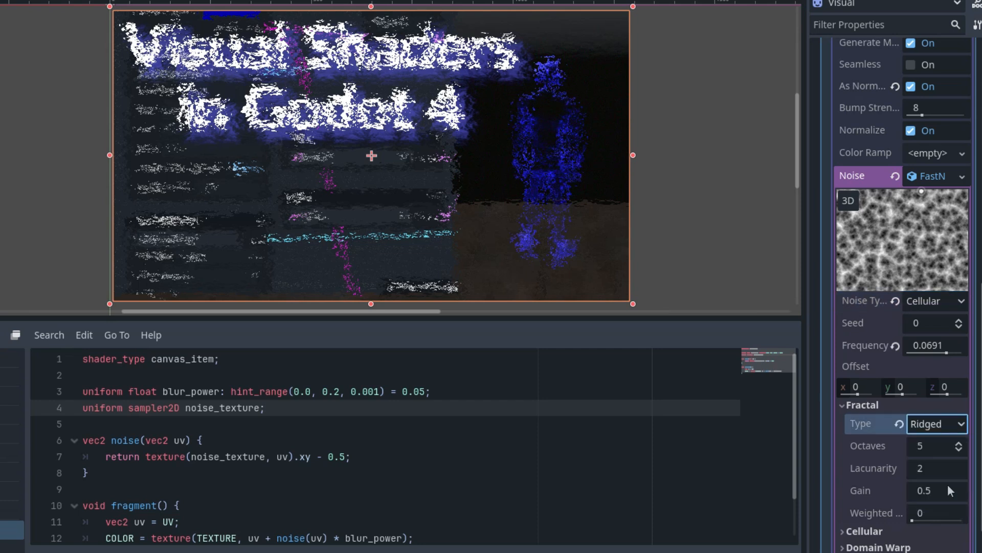
left_click(937, 424)
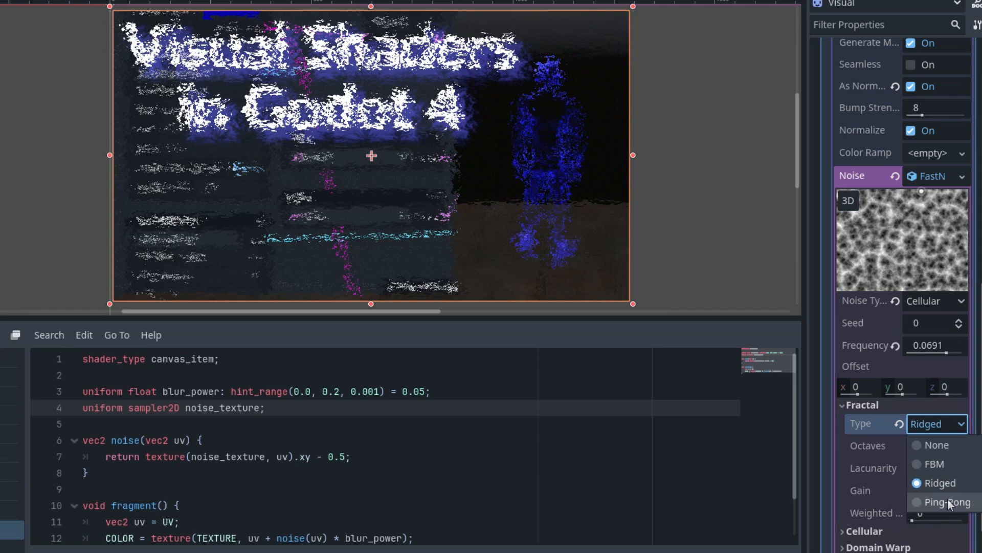
left_click(941, 503)
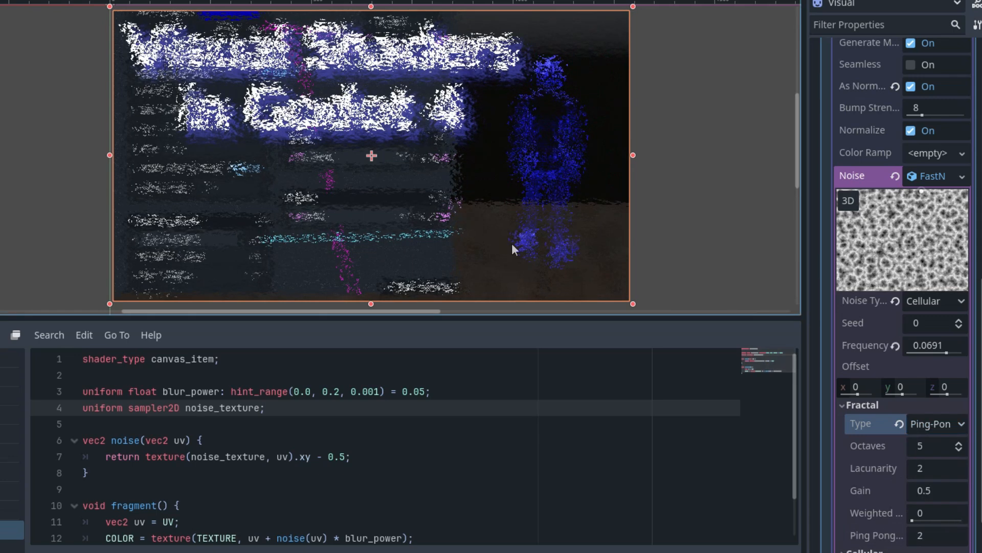
mouse_move(610, 347)
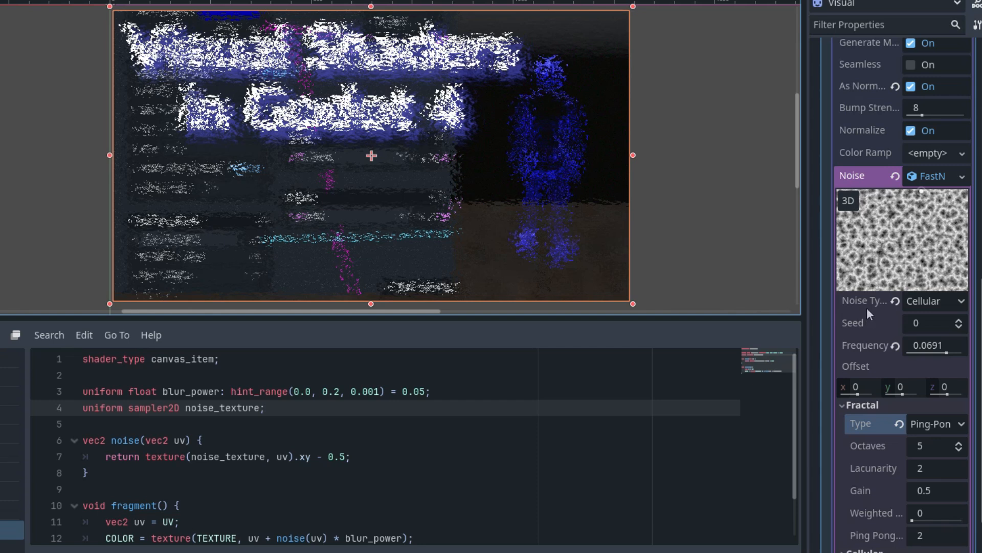
mouse_move(857, 344)
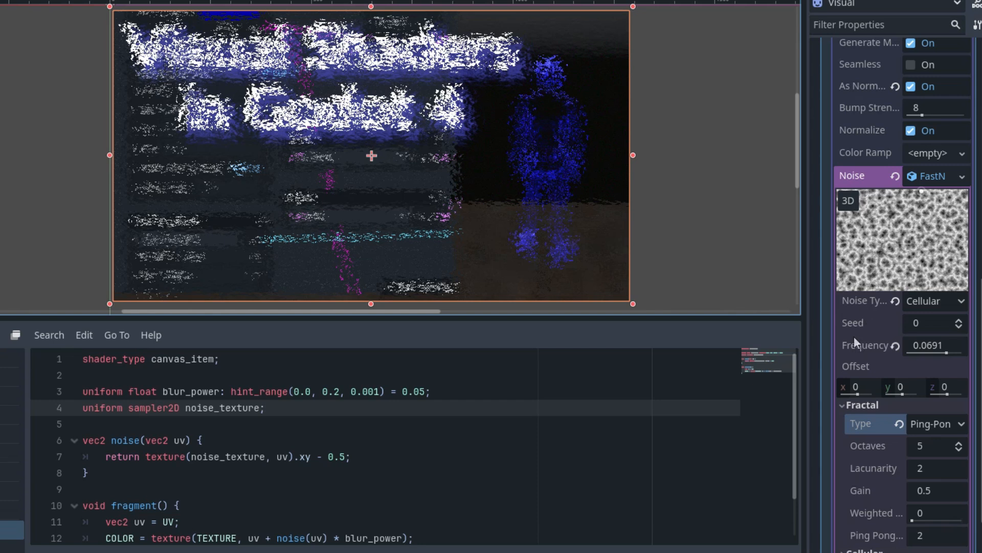
mouse_move(861, 359)
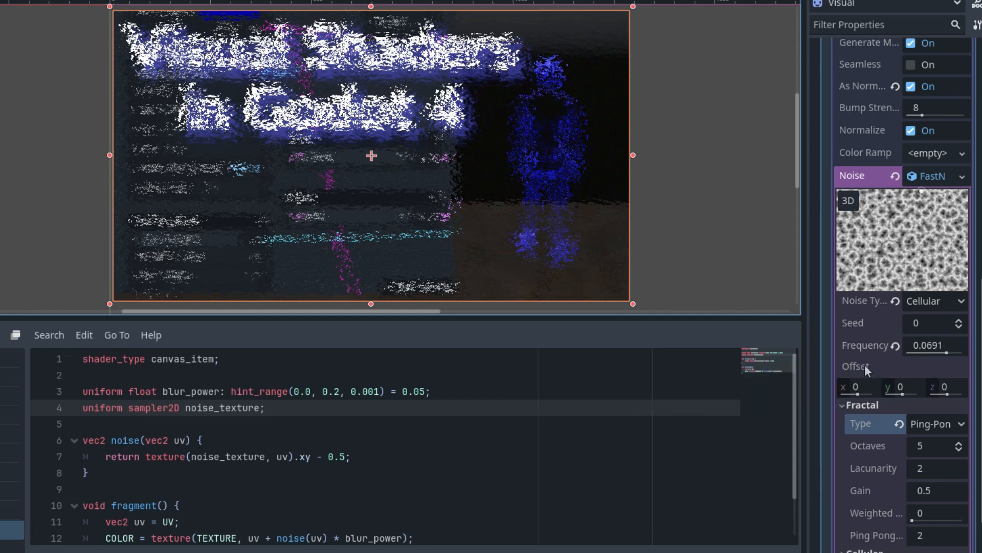
mouse_move(874, 381)
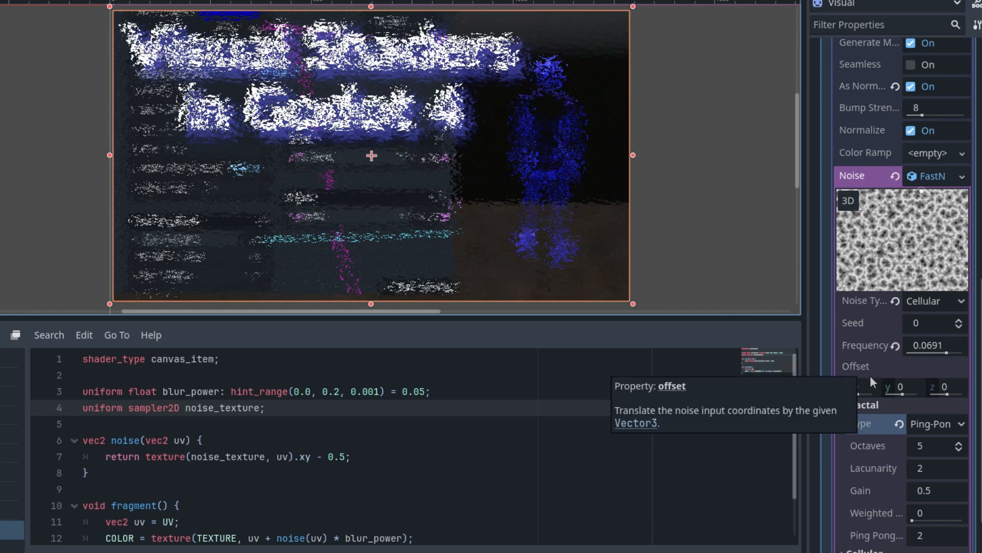